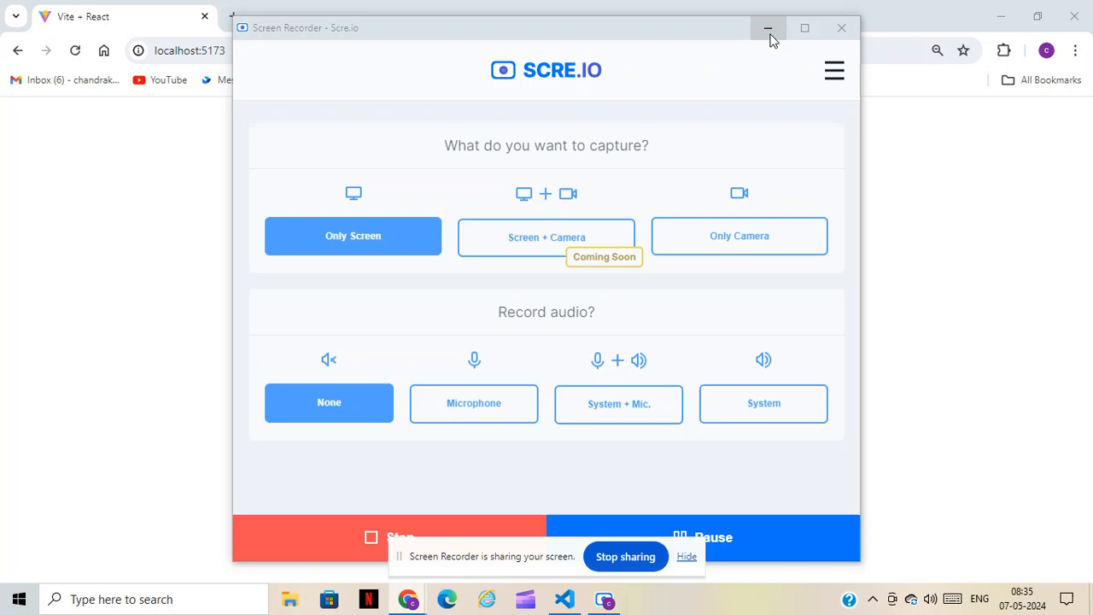
# Hide the screen recorder to reveal the finished page in Chrome, then switch to the code editor.
pyautogui.click(769, 27)
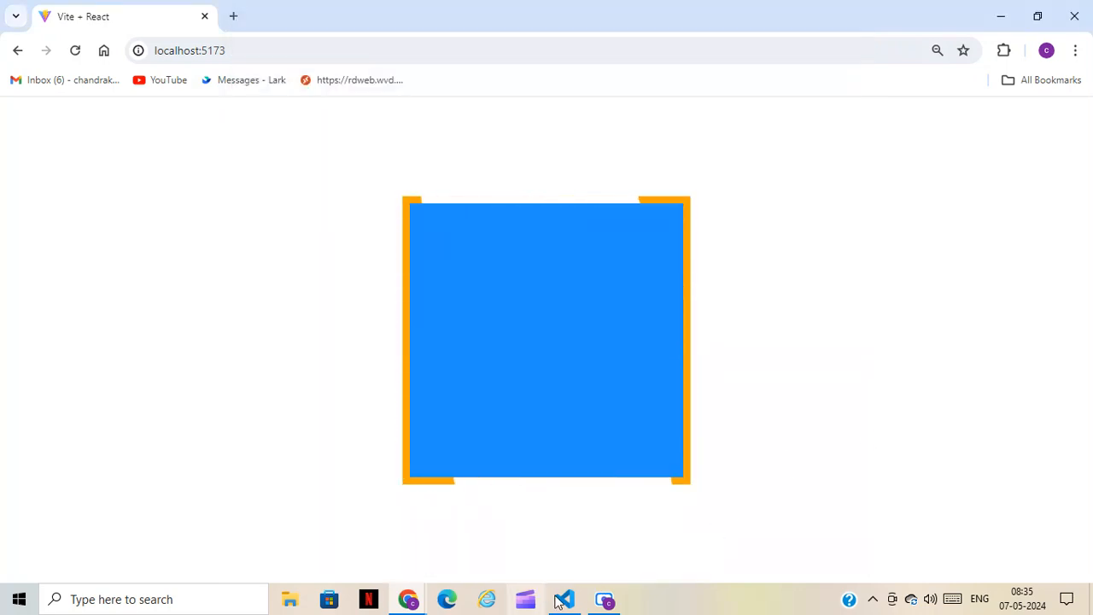
pyautogui.click(563, 598)
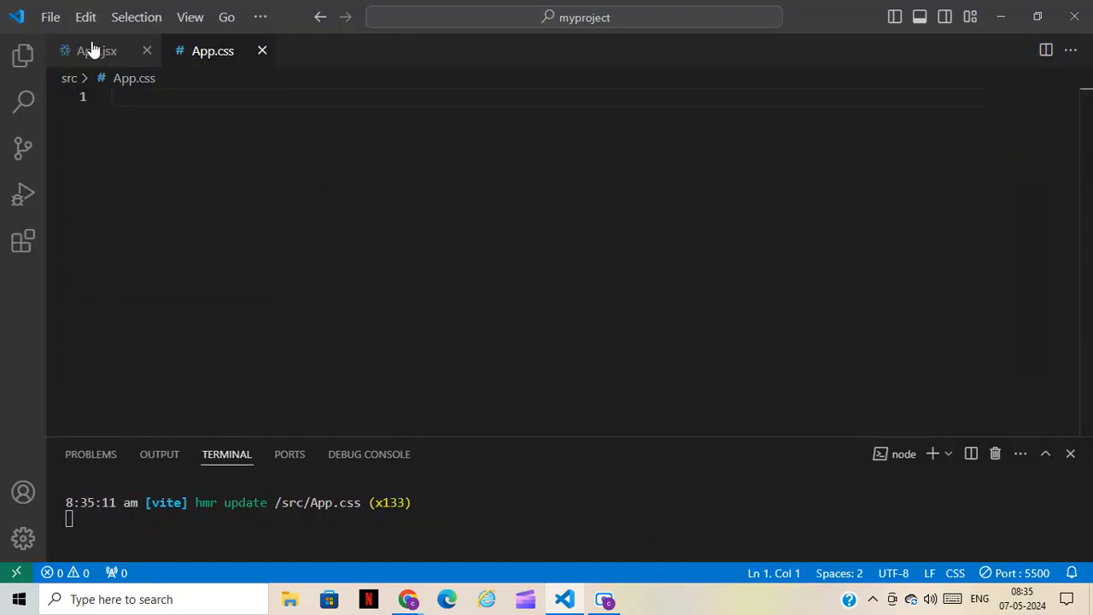
pyautogui.click(96, 51)
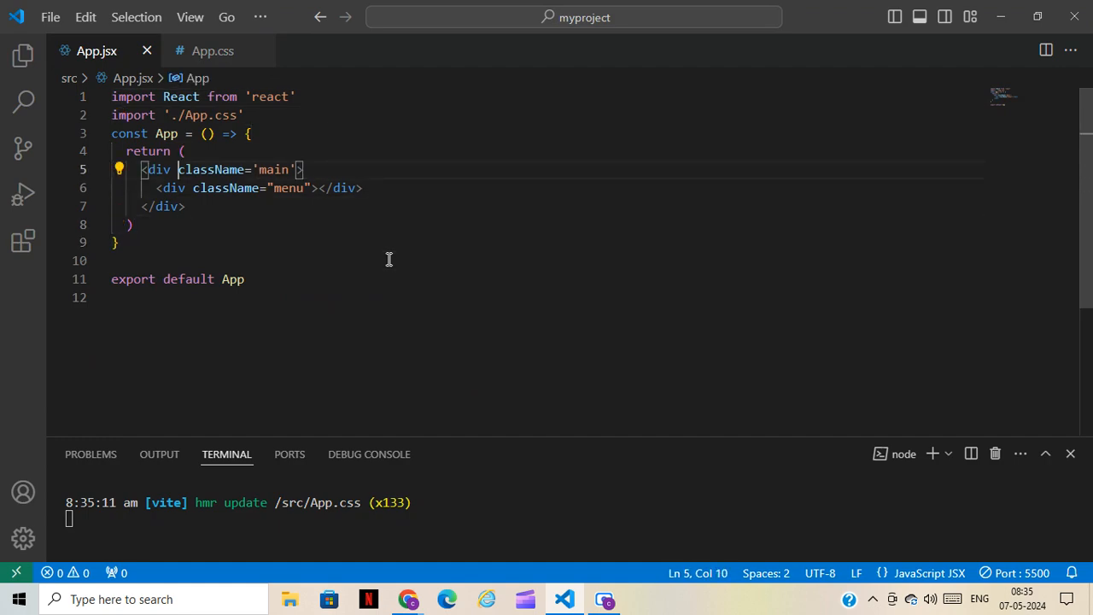
pyautogui.click(273, 188)
pyautogui.write('body')
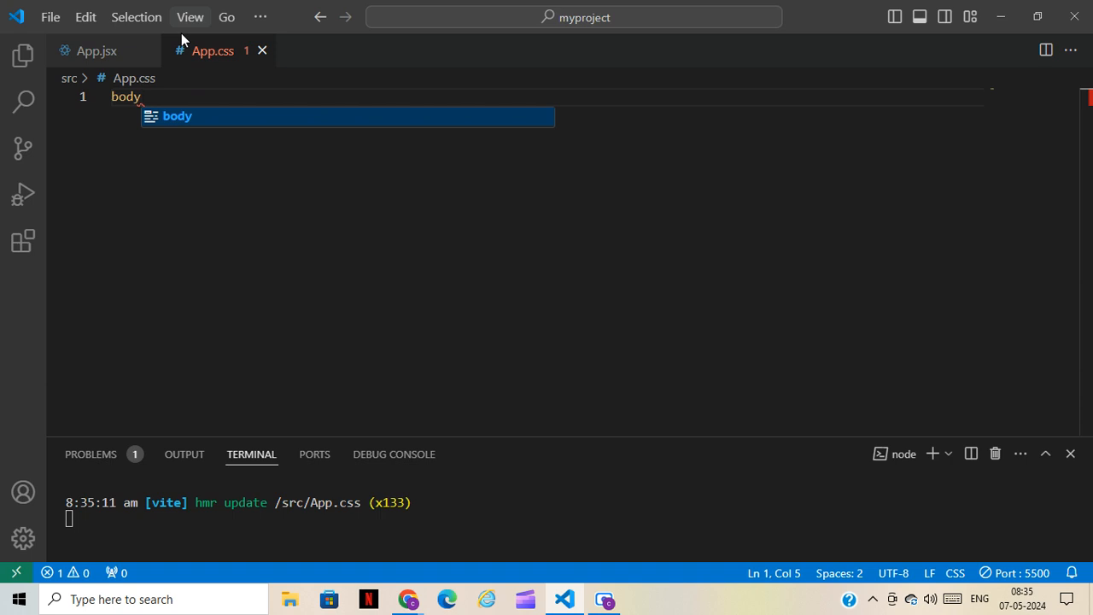
# Write a body rule with display: flex, justify-content and align-items center, and height: 100vh.
pyautogui.write('{')
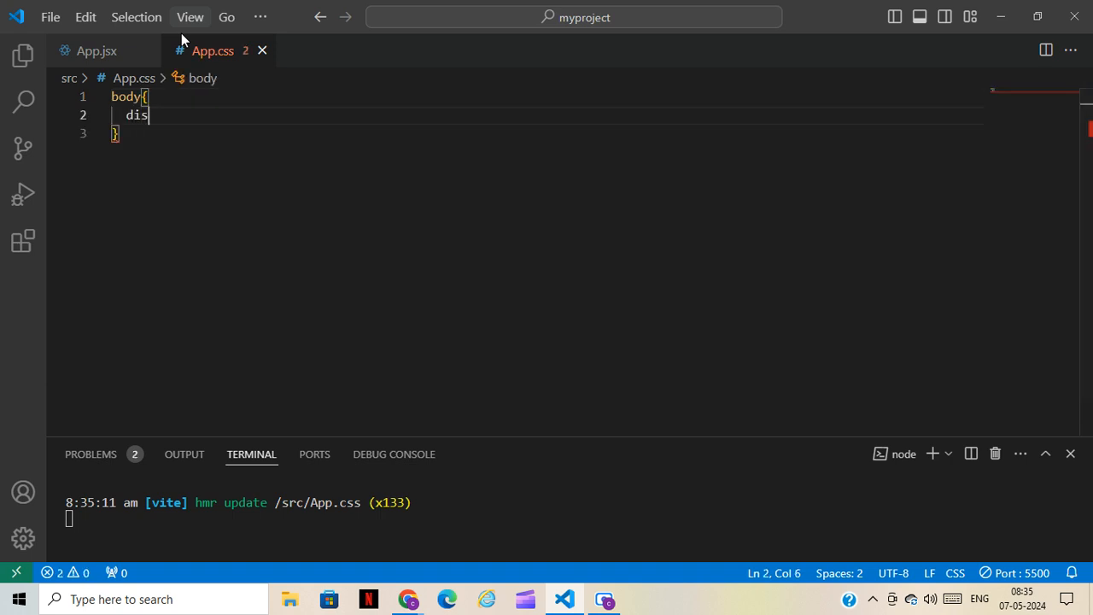
pyautogui.write('play: flex;')
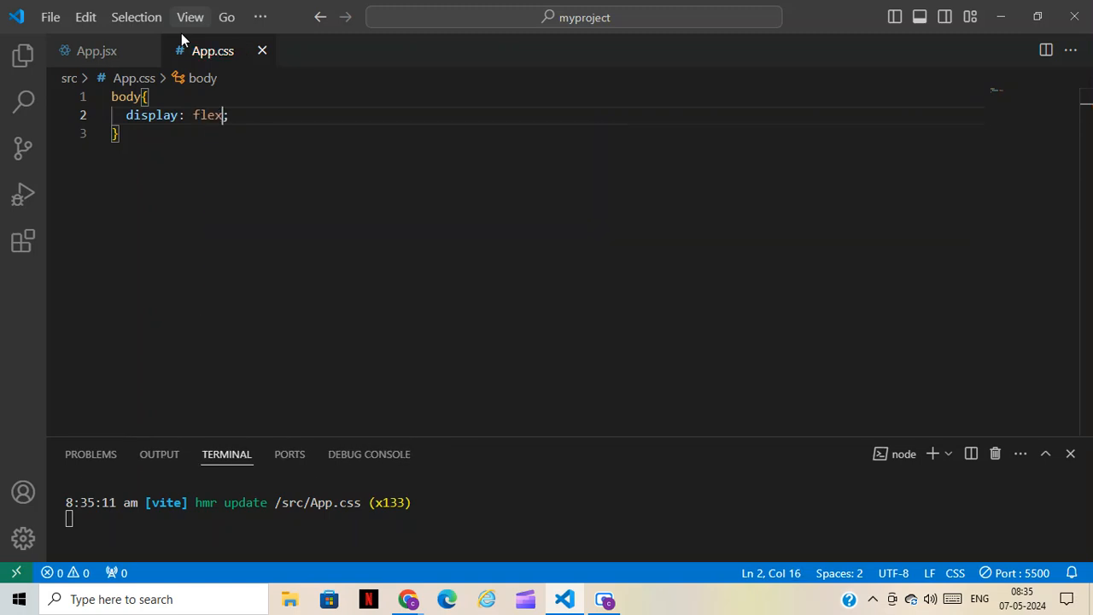
pyautogui.write('justify-content: center;')
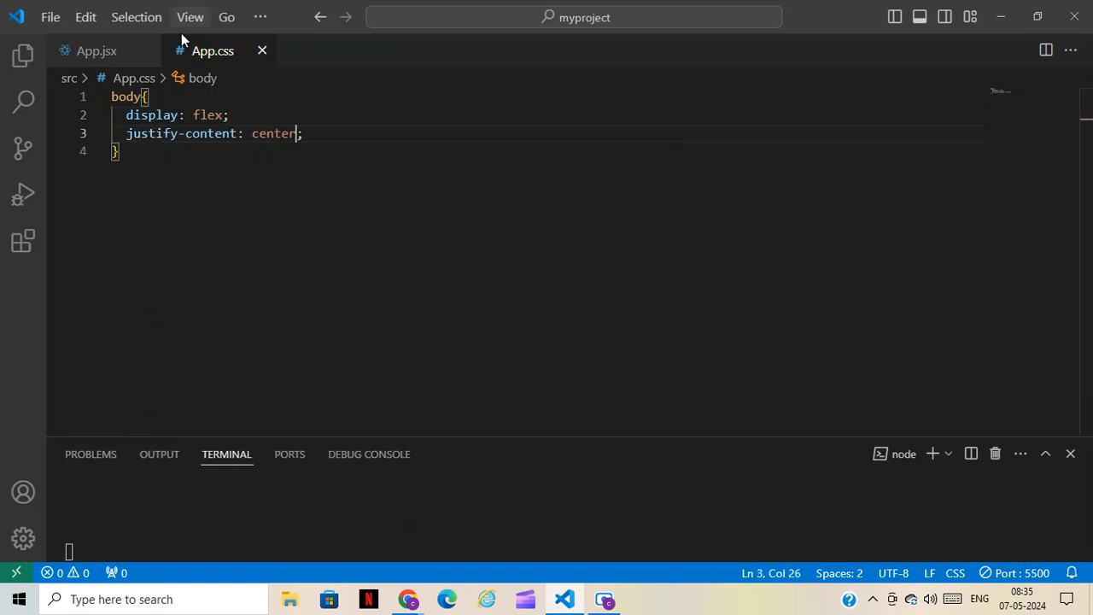
pyautogui.write('align-items: center;')
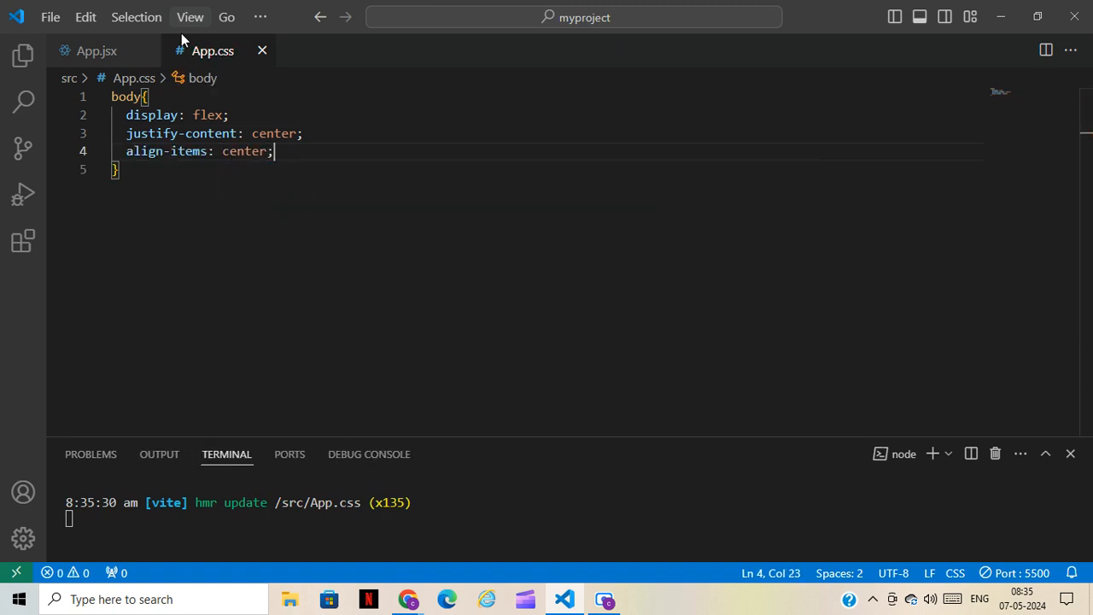
pyautogui.write('height: ;')
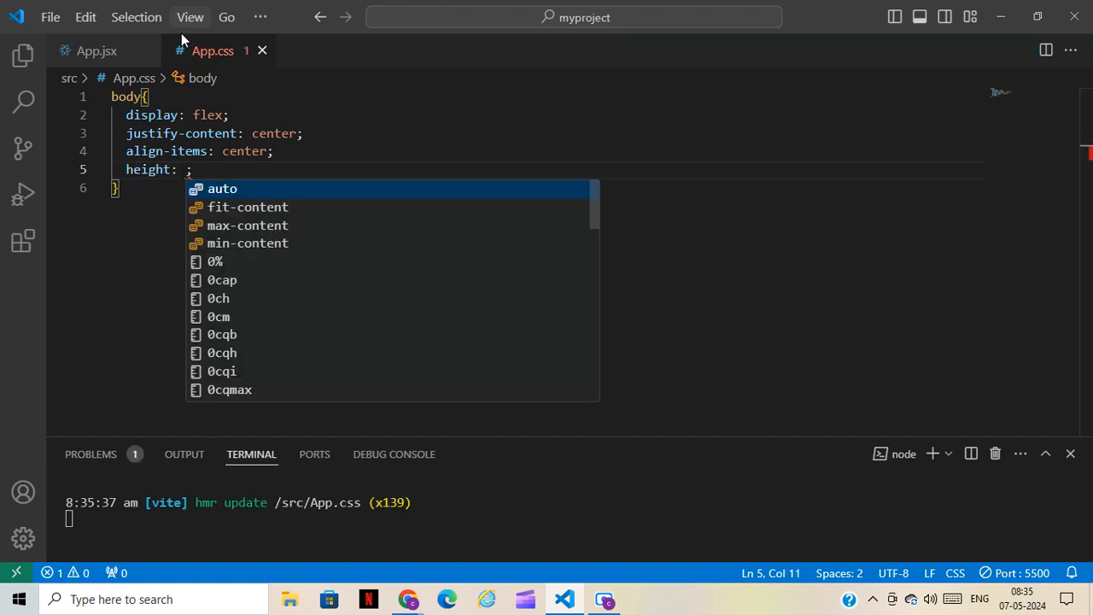
pyautogui.write('100vh')
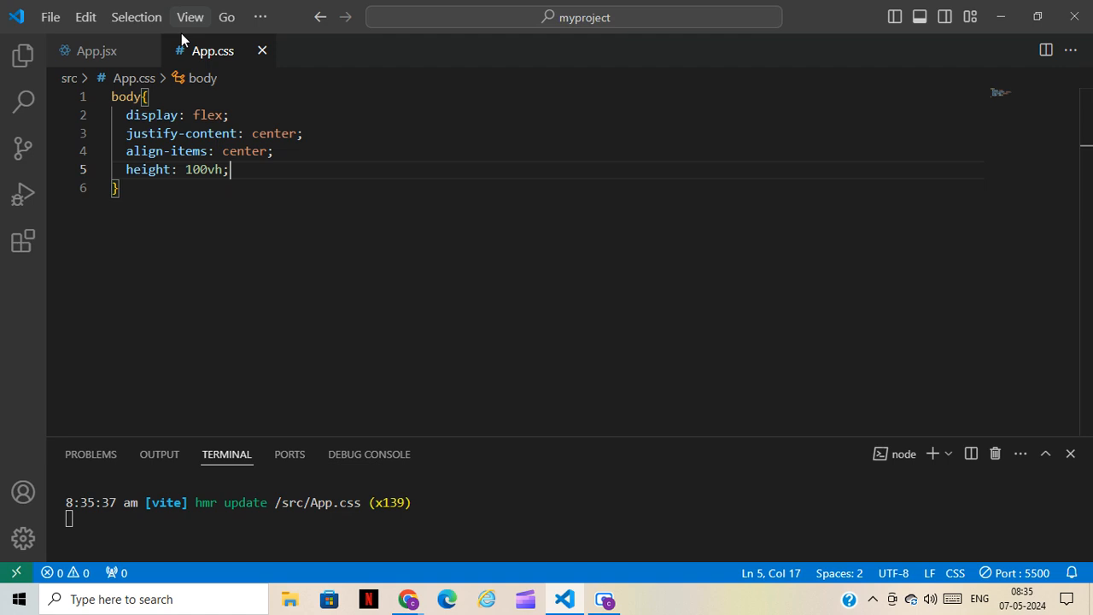
# Start a .main rule with width: 400px and height: 400px.
pyautogui.write('.mai')
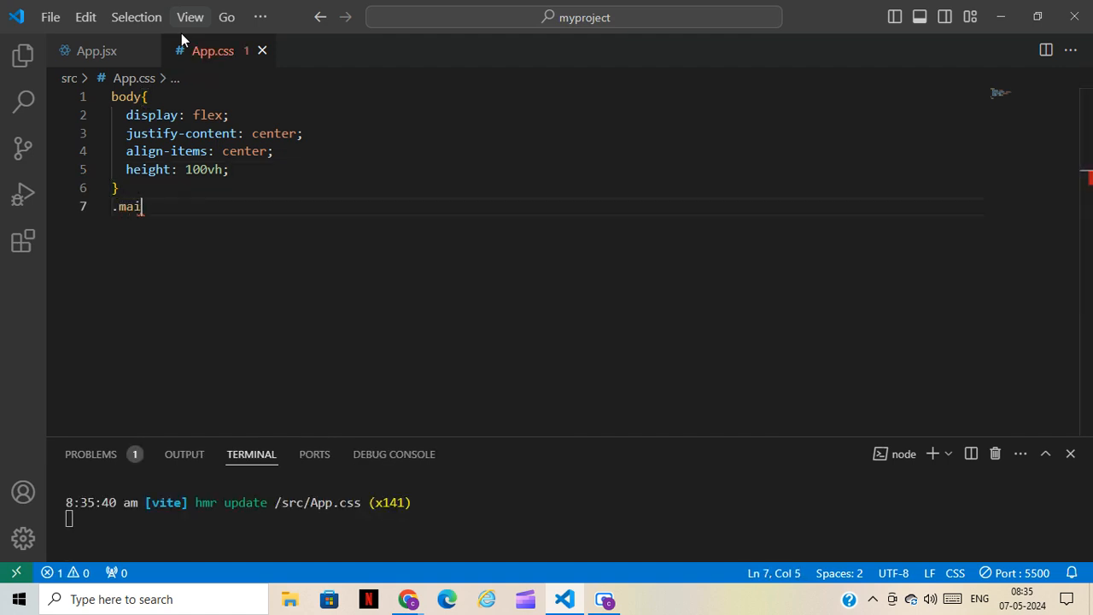
pyautogui.write('n{')
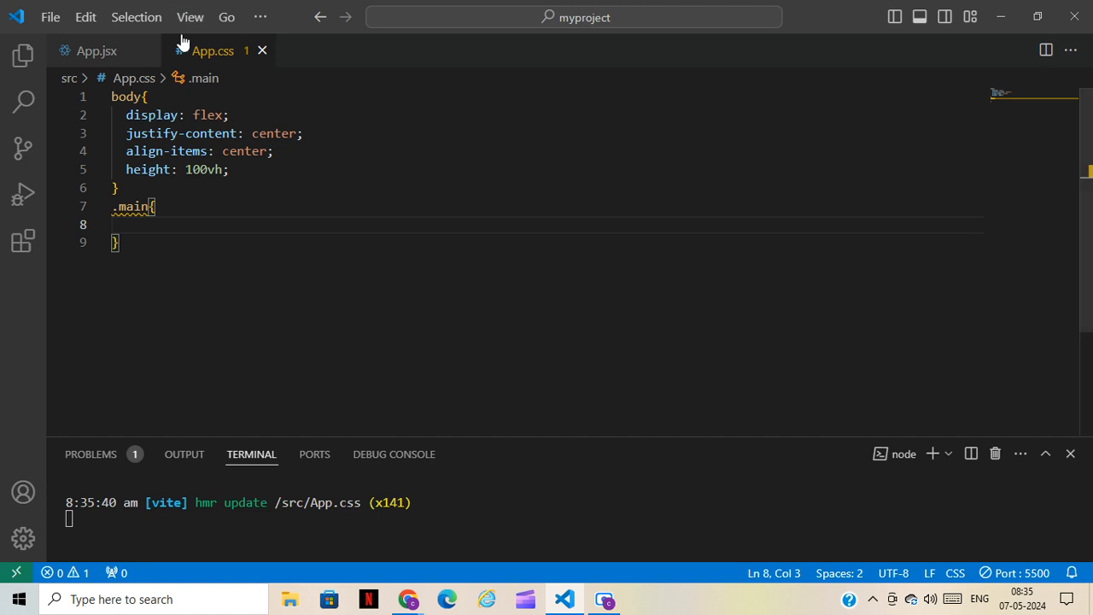
pyautogui.write('width: ;')
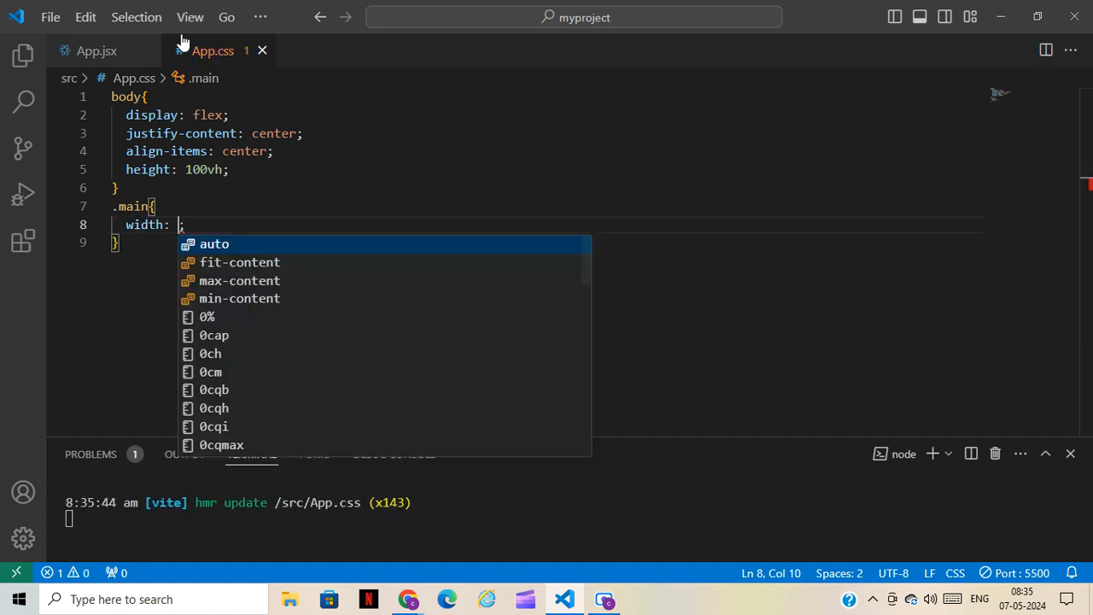
pyautogui.write('4')
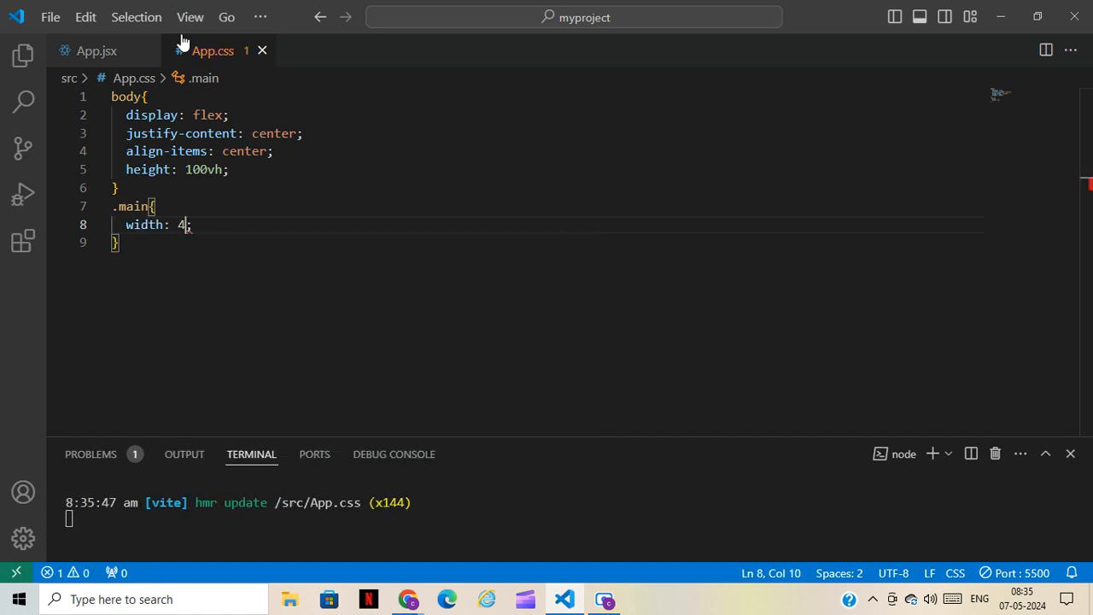
pyautogui.write('00px;')
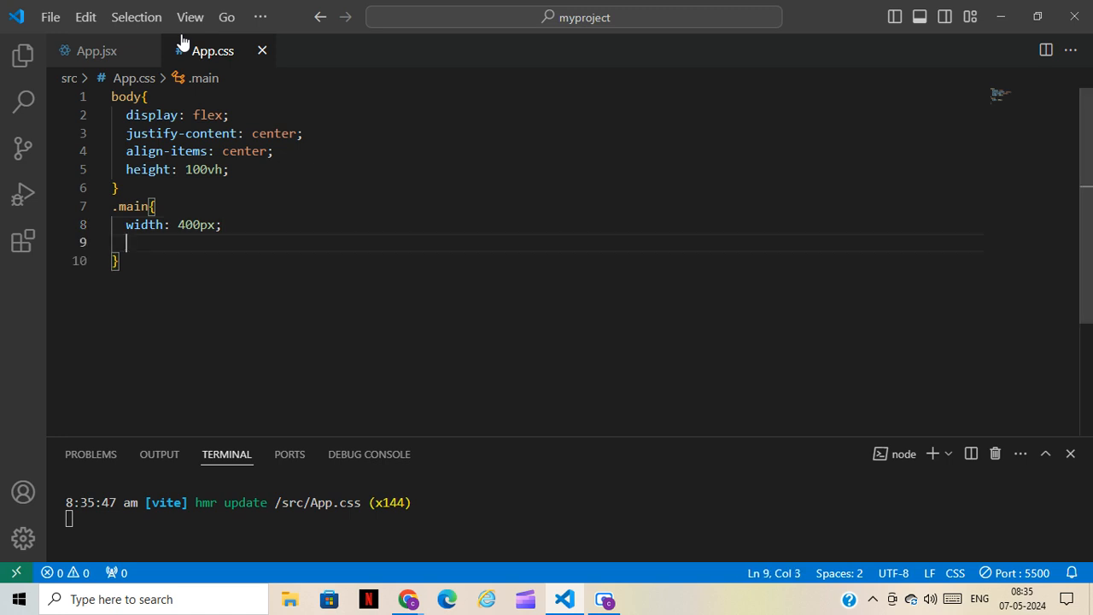
pyautogui.write('height: 4;')
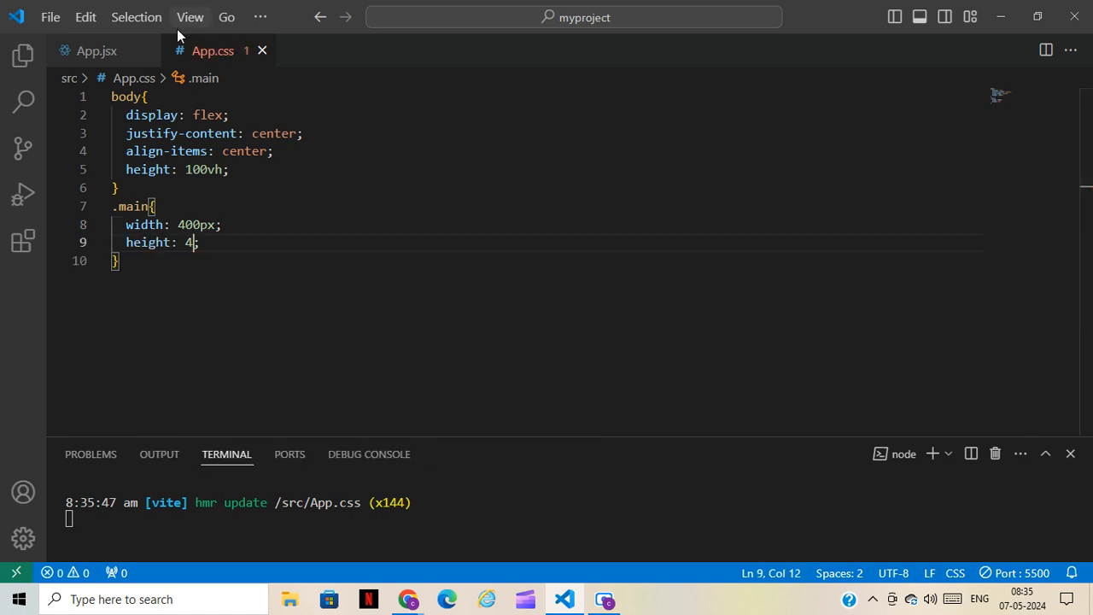
pyautogui.write('00px;')
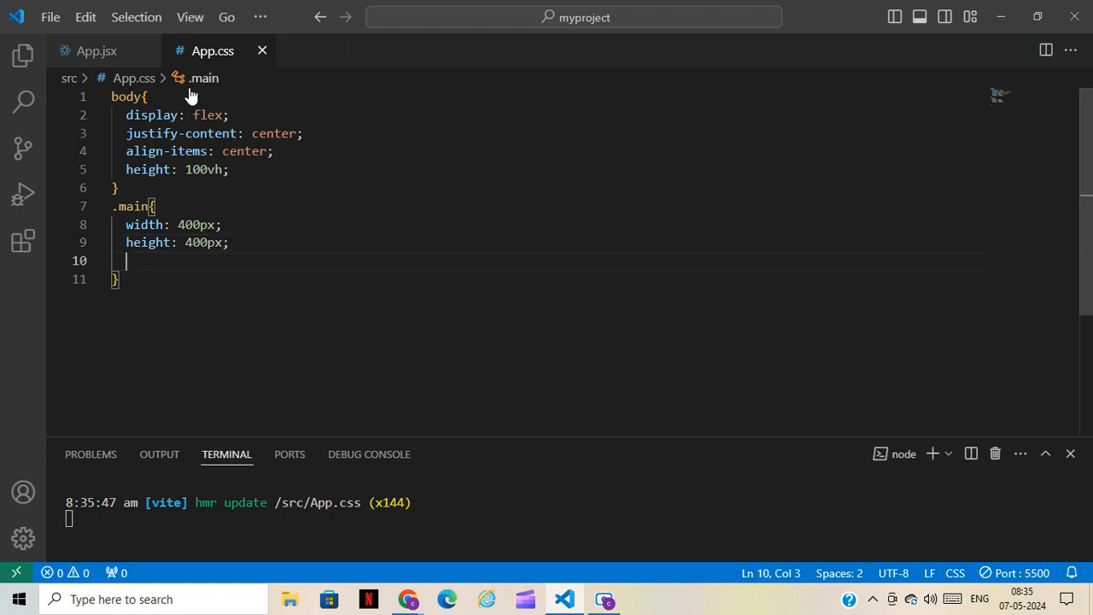
# Give .main an orange background, 10px padding and position: relative, checking the square in Chrome.
pyautogui.write('background-color: ;')
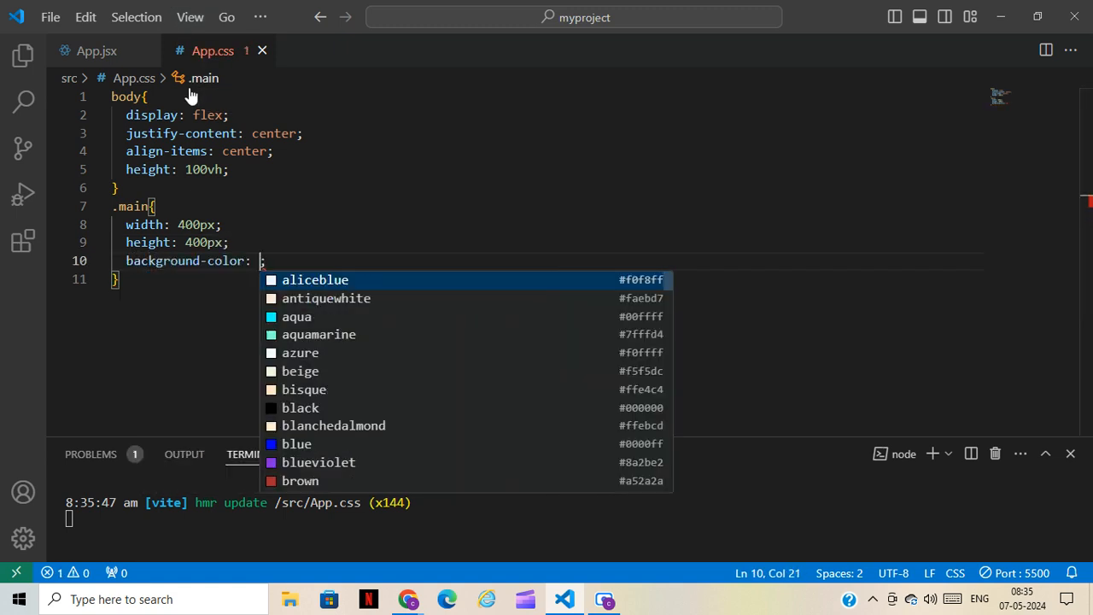
pyautogui.write('orange')
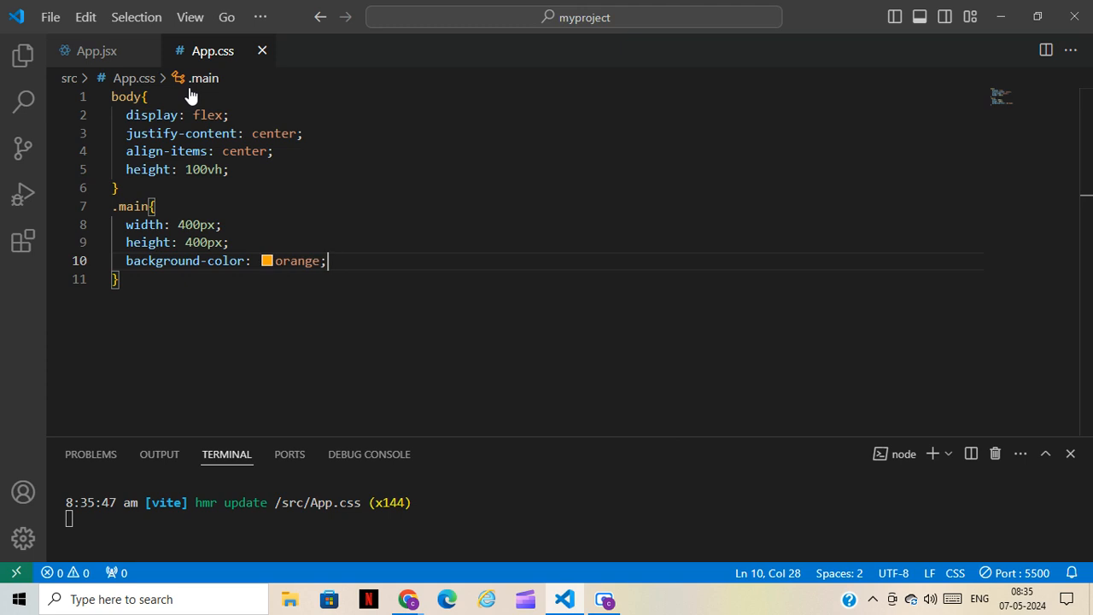
pyautogui.write('padd')
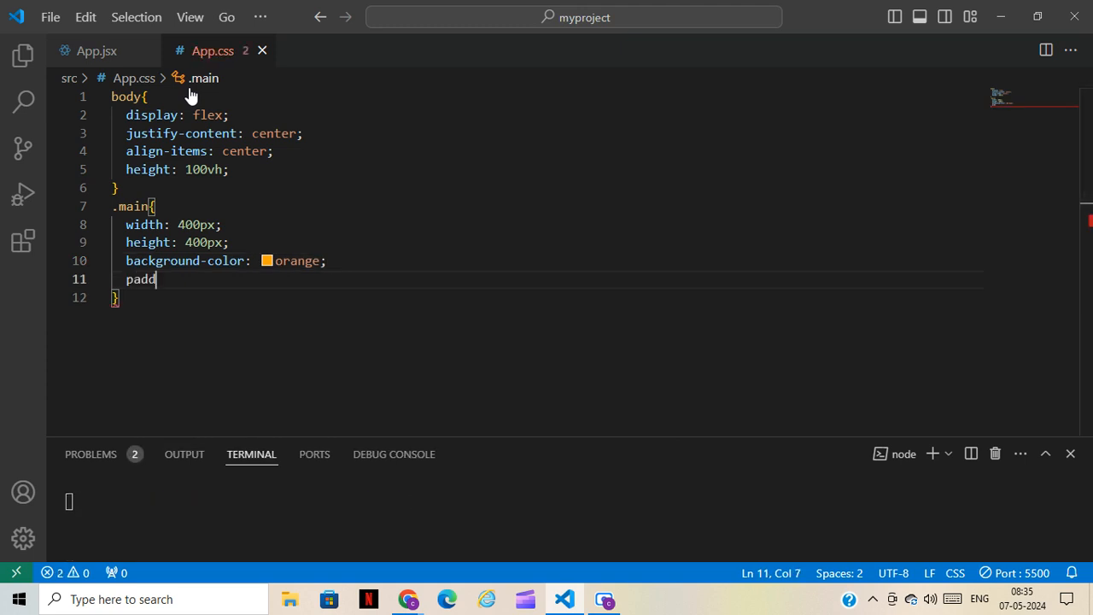
pyautogui.write('ing: 10;')
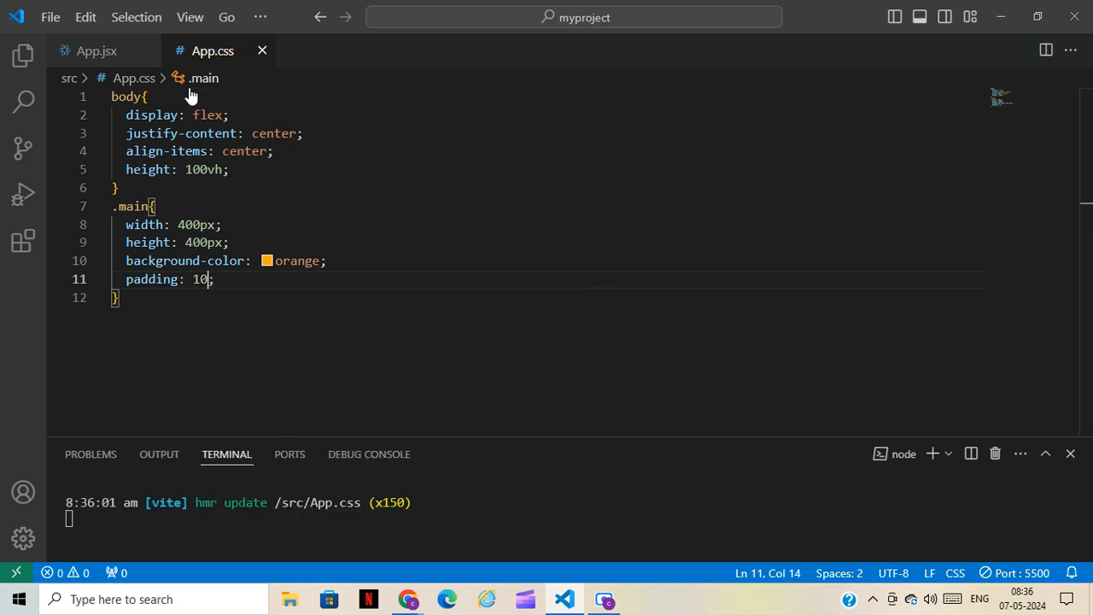
pyautogui.write('px;')
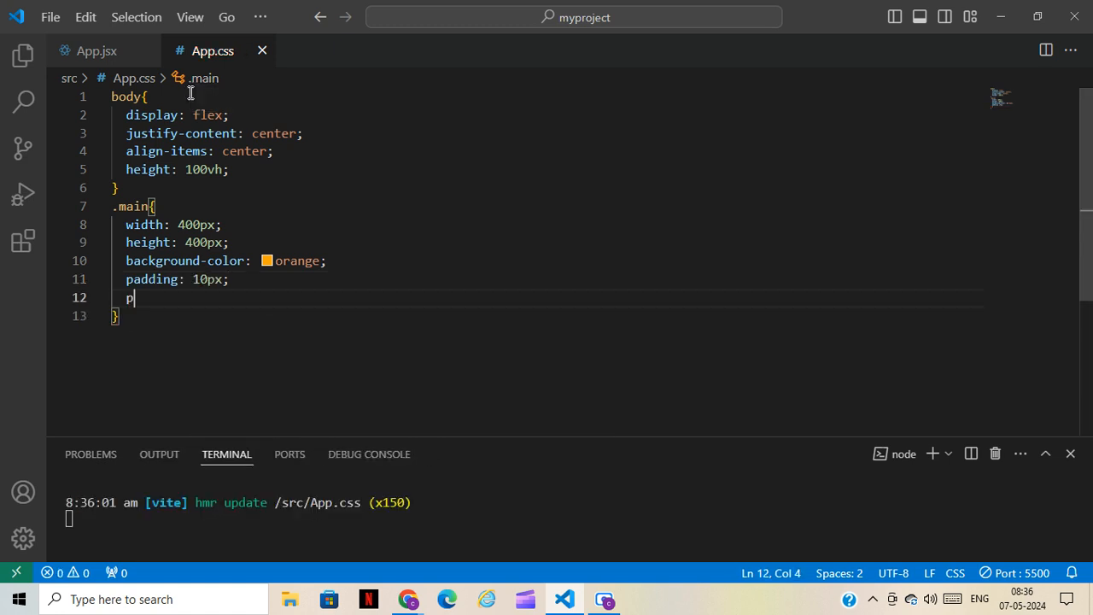
pyautogui.write('osition:')
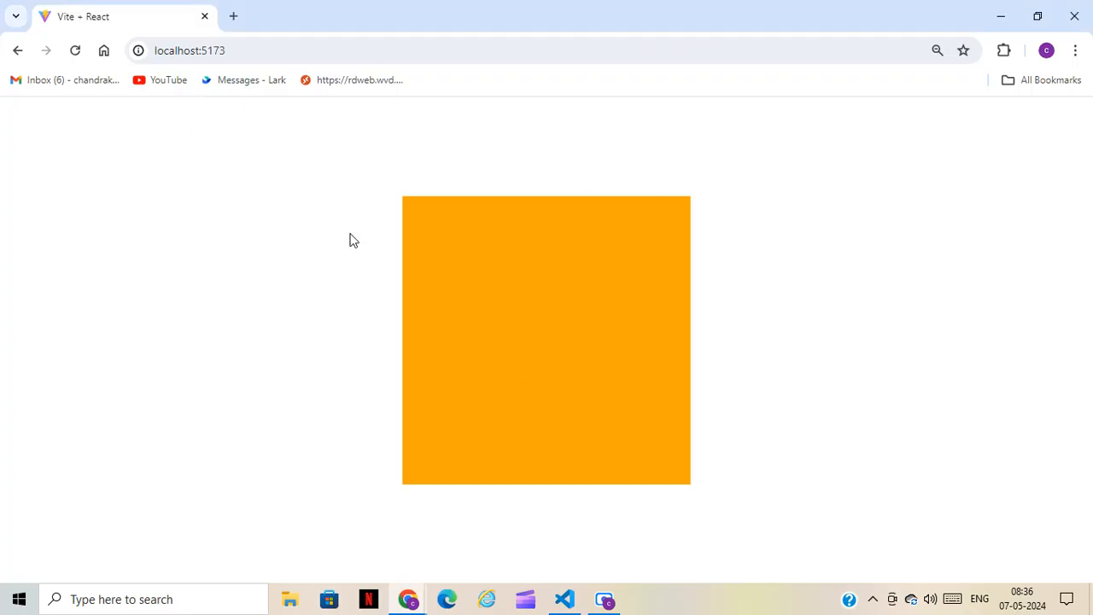
pyautogui.click(563, 598)
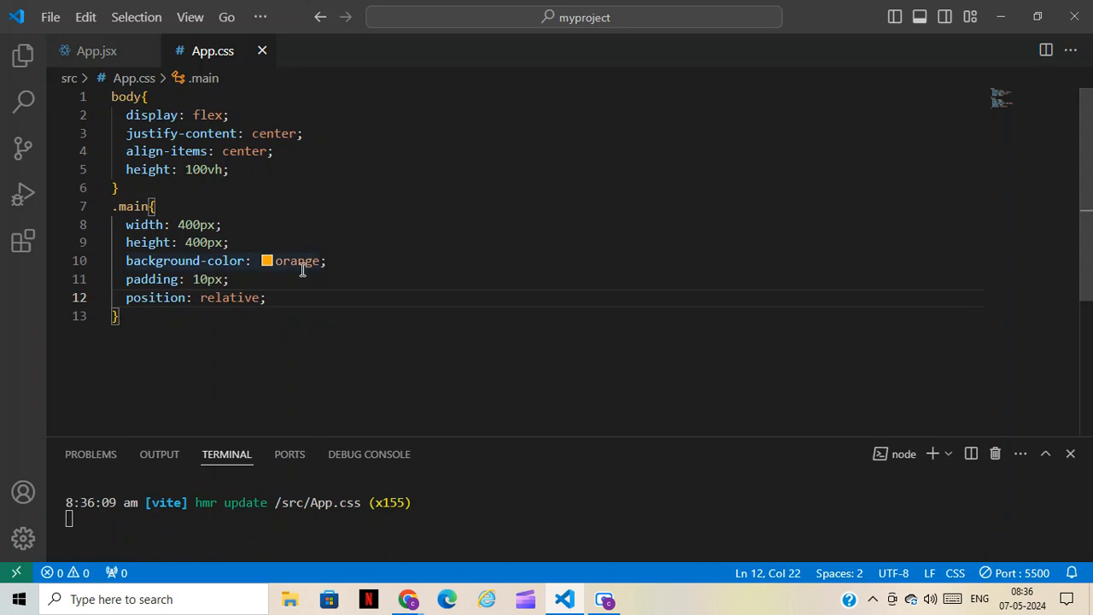
# Start a .menu rule with width and height of 100%.
pyautogui.write('.')
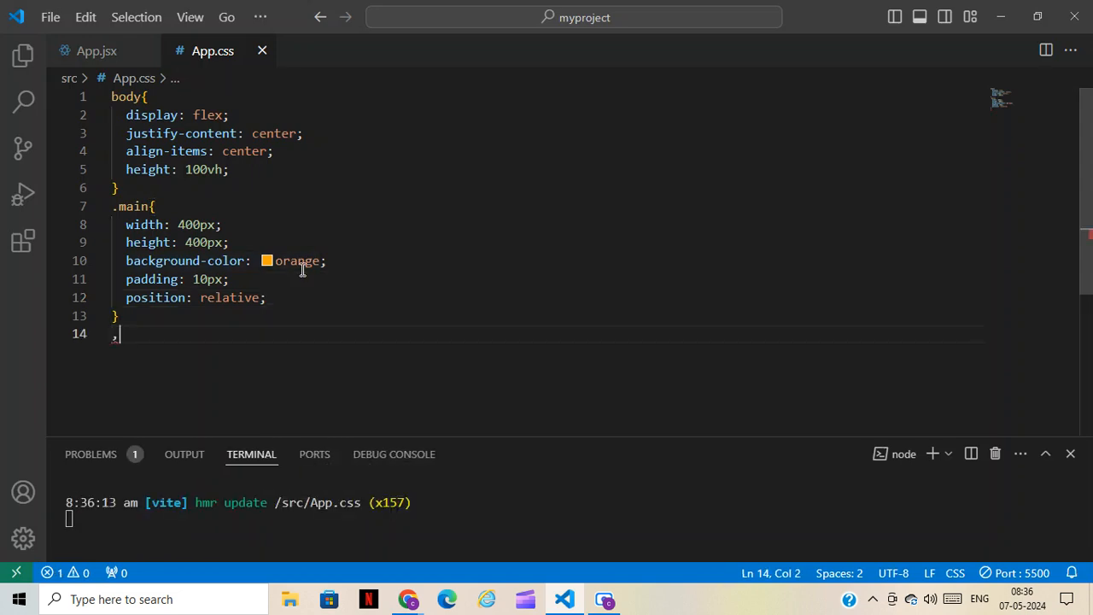
pyautogui.write('menu{')
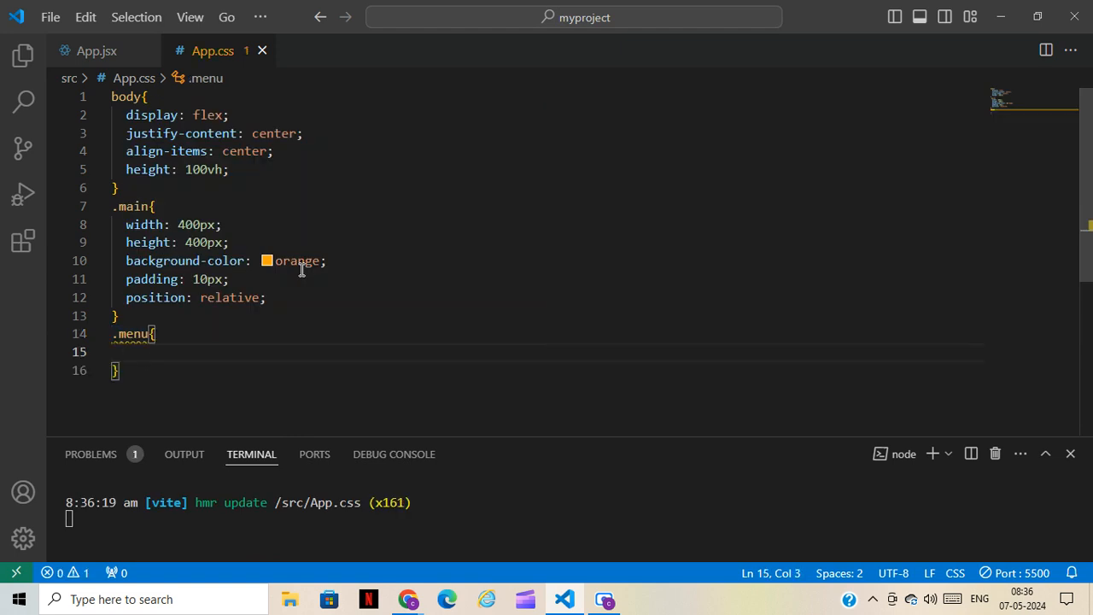
pyautogui.write('wid')
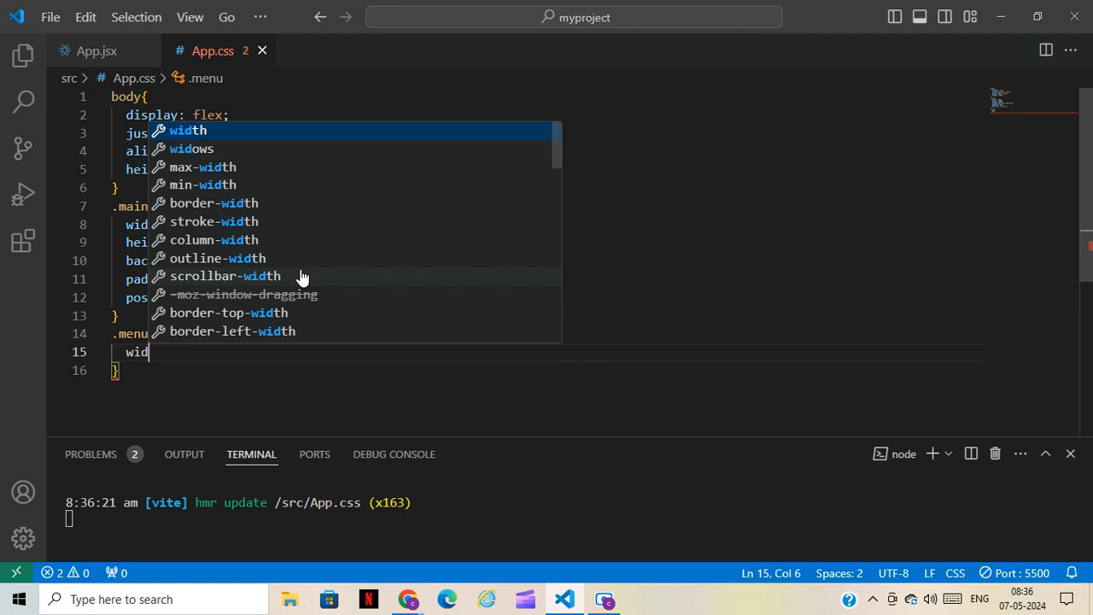
pyautogui.write('th: 100%;')
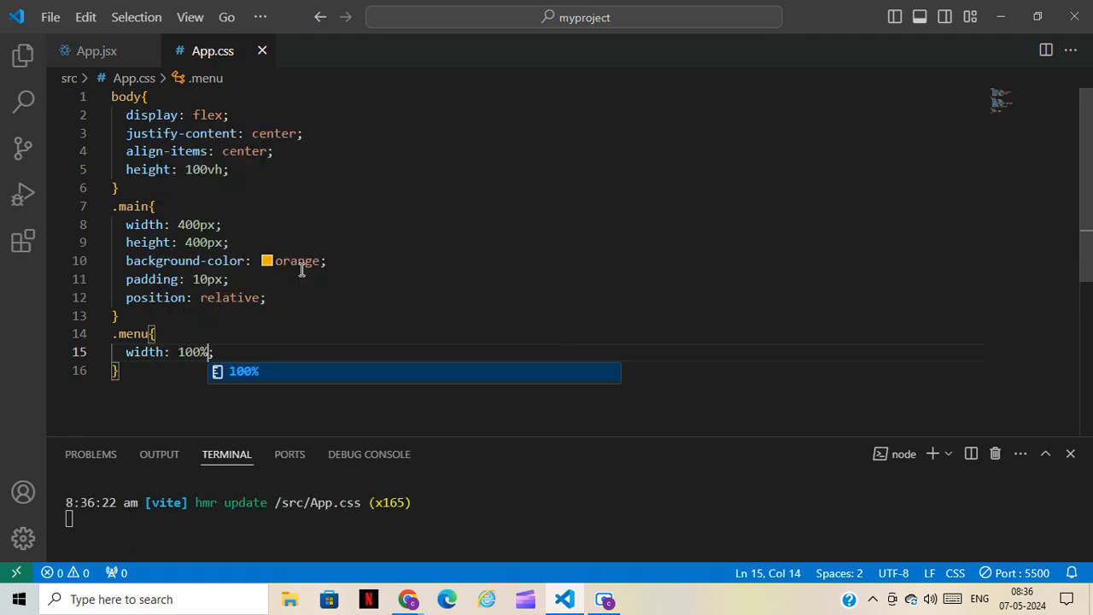
pyautogui.write('height: 100%;')
pyautogui.write('b')
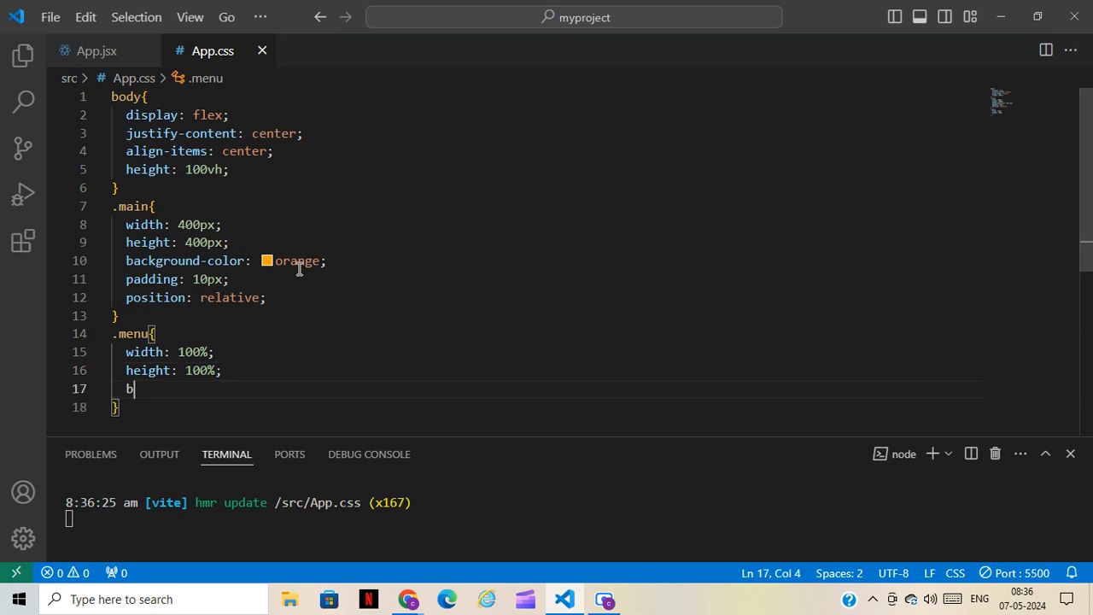
# Give .menu a dodgerblue background, relative position and z-index 100, then begin a new .main rule.
pyautogui.write('ackground-color: d;')
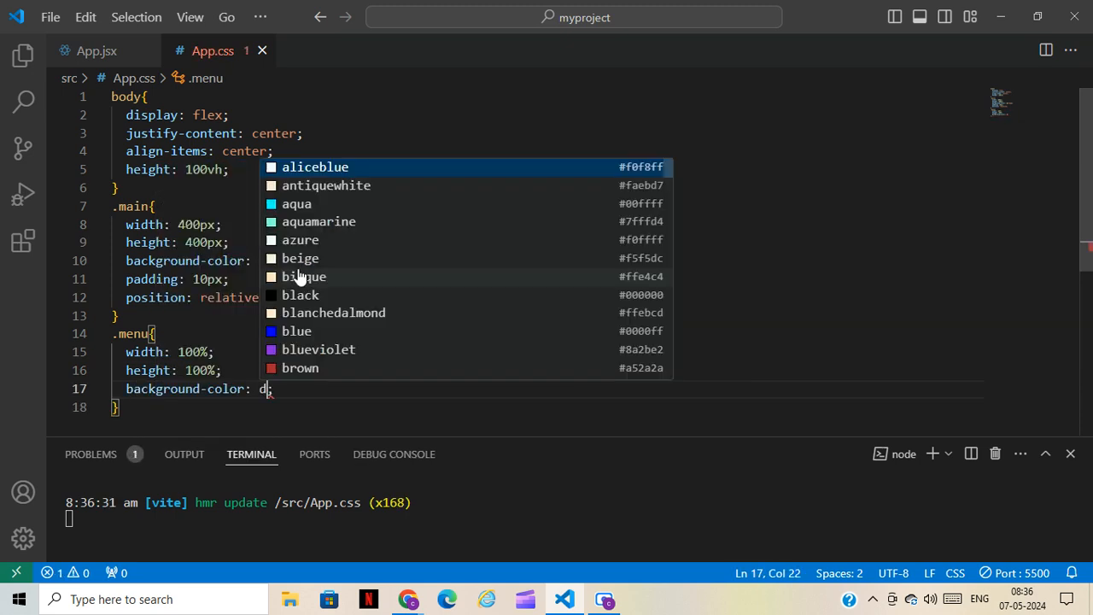
pyautogui.write('odgerblue')
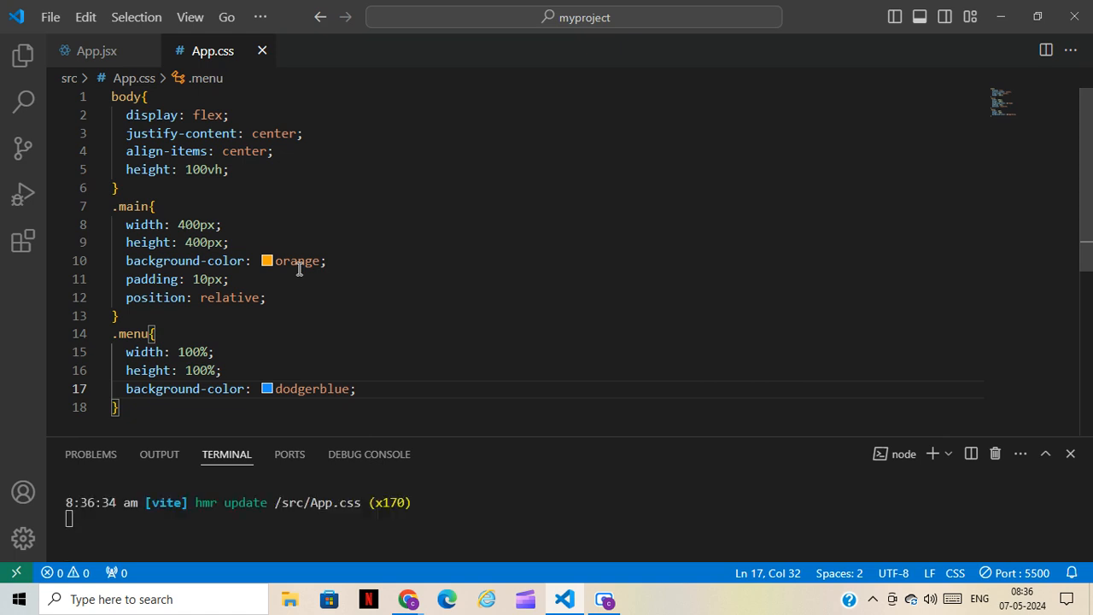
pyautogui.press('Enter')
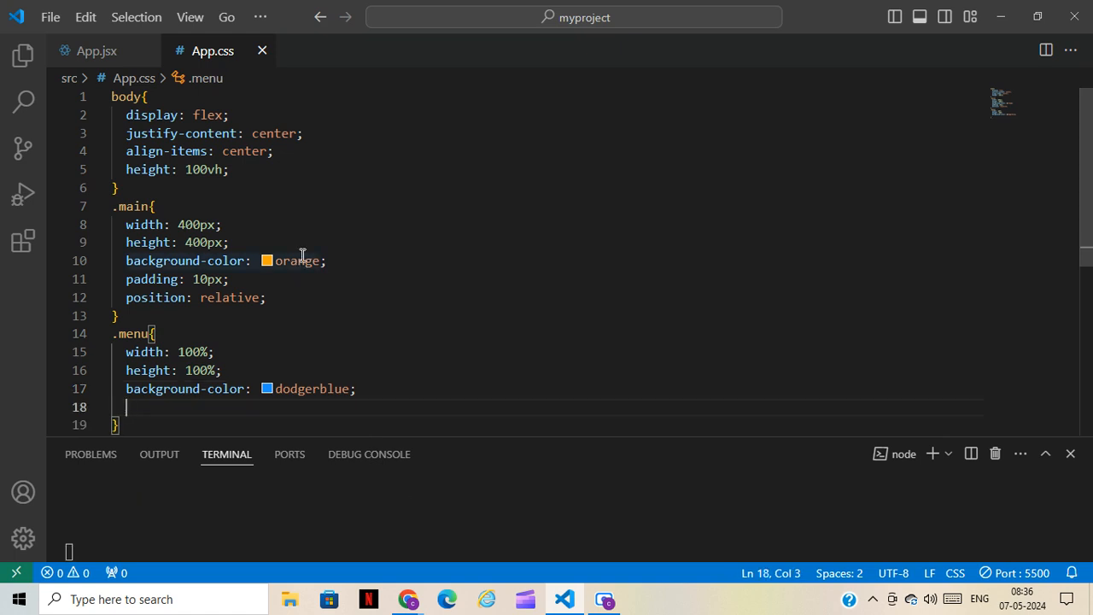
pyautogui.write('position: relative;')
pyautogui.write('z-index: 100;')
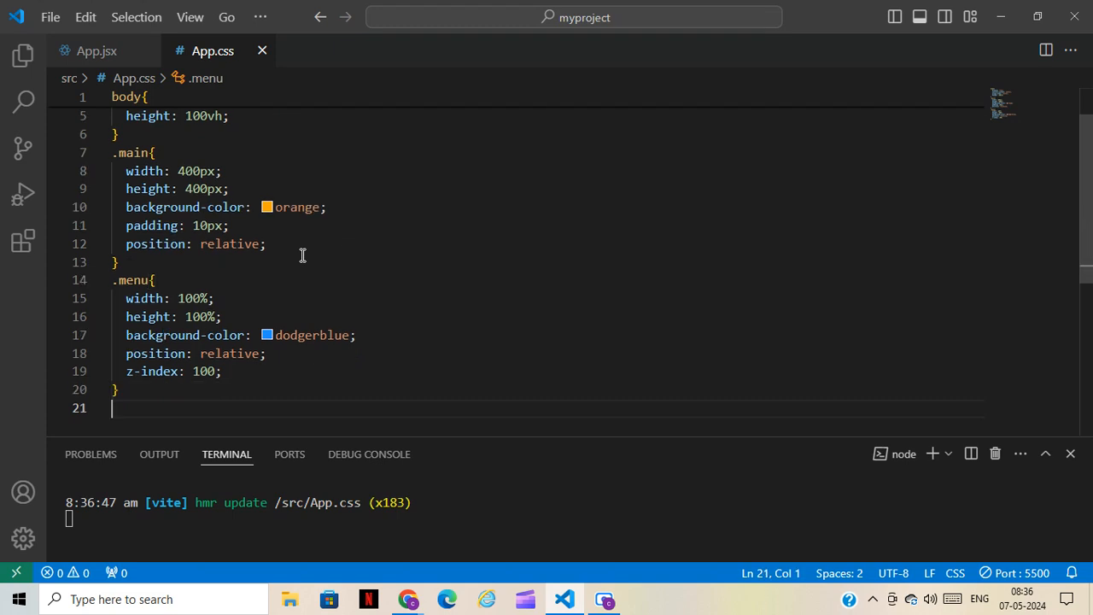
pyautogui.write('.main{')
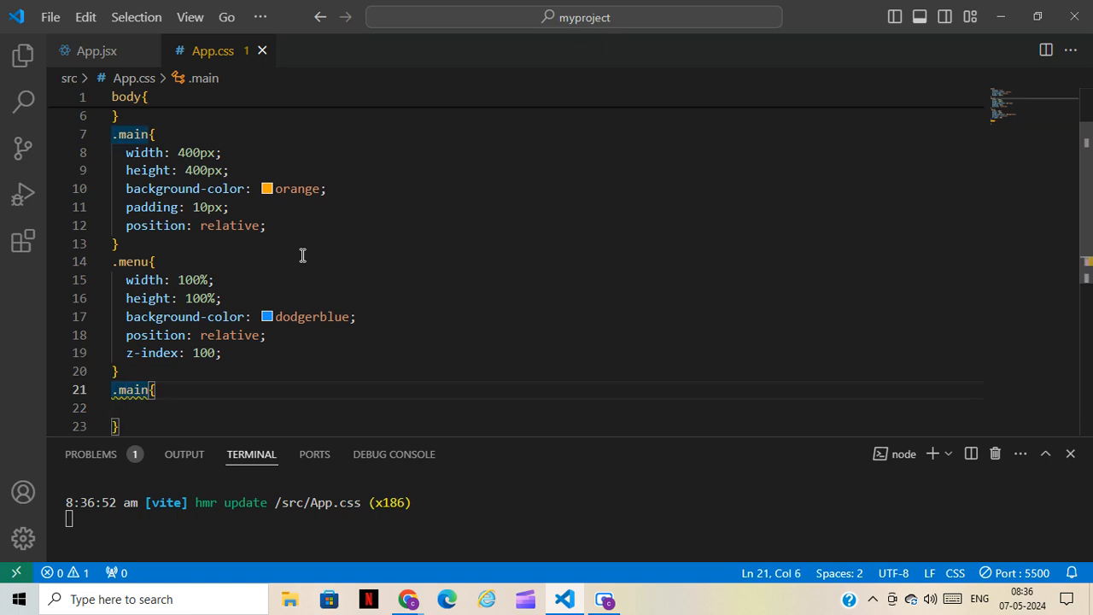
# Make the rule .main::after with content: "" and position: absolute.
pyautogui.write('::a')
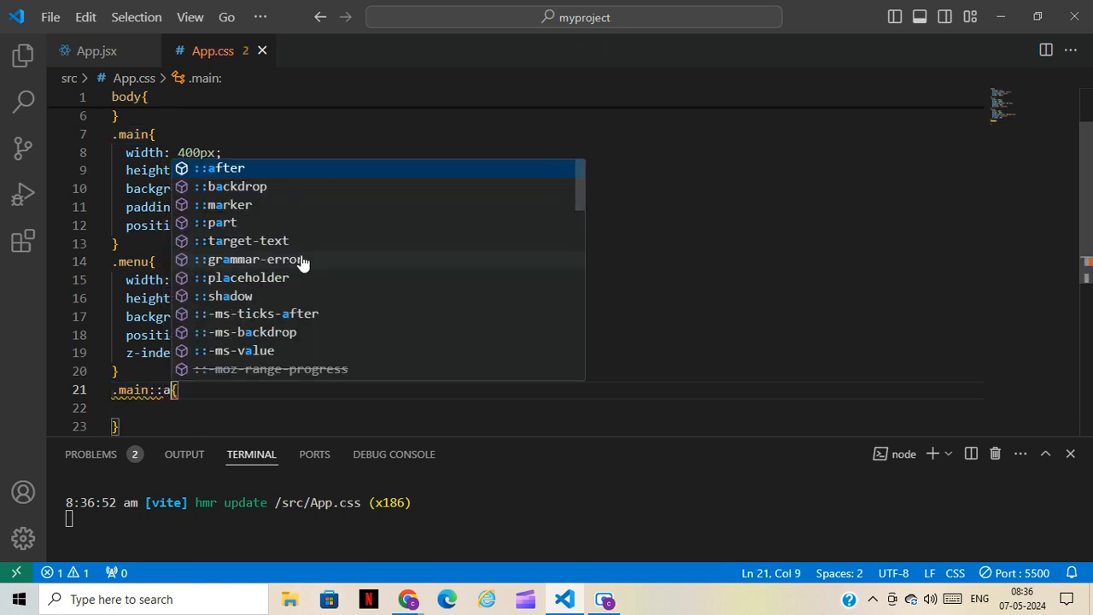
pyautogui.press('Enter')
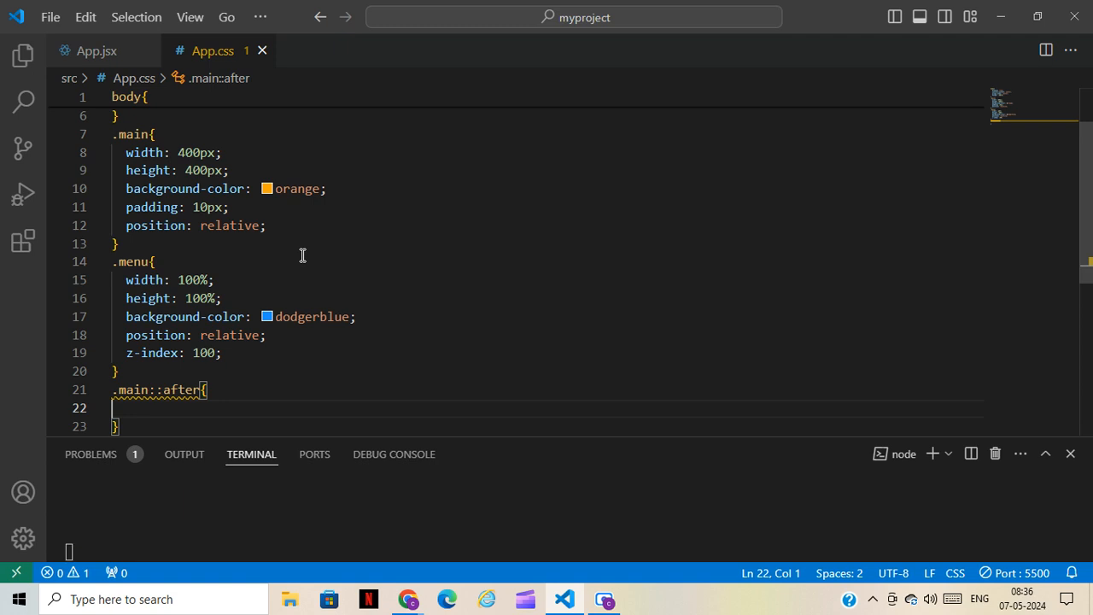
pyautogui.write('content: "";')
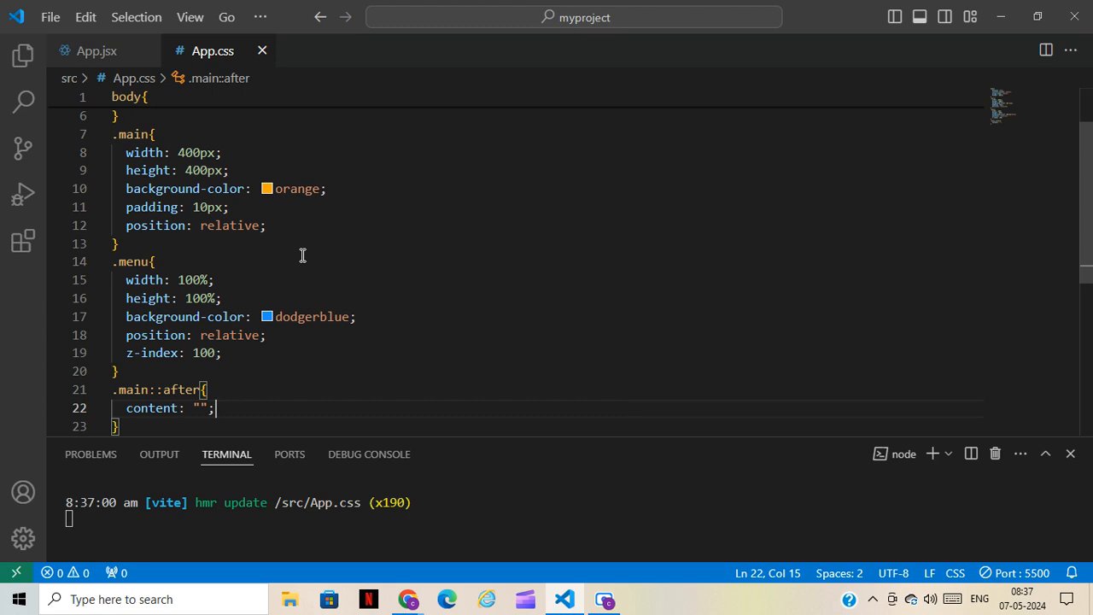
pyautogui.write('position: a;')
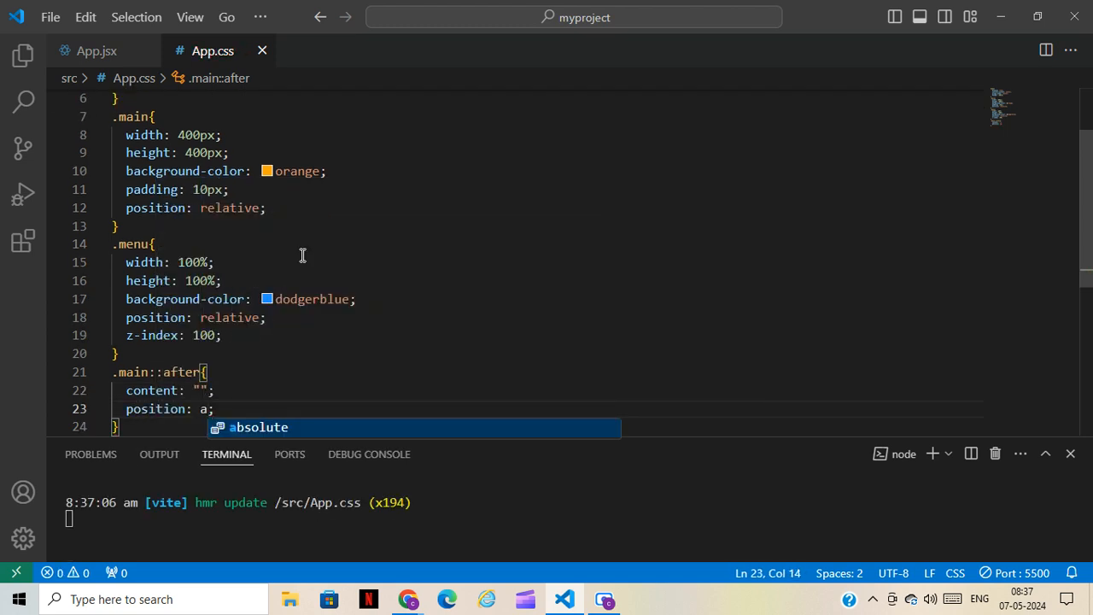
pyautogui.press('Tab')
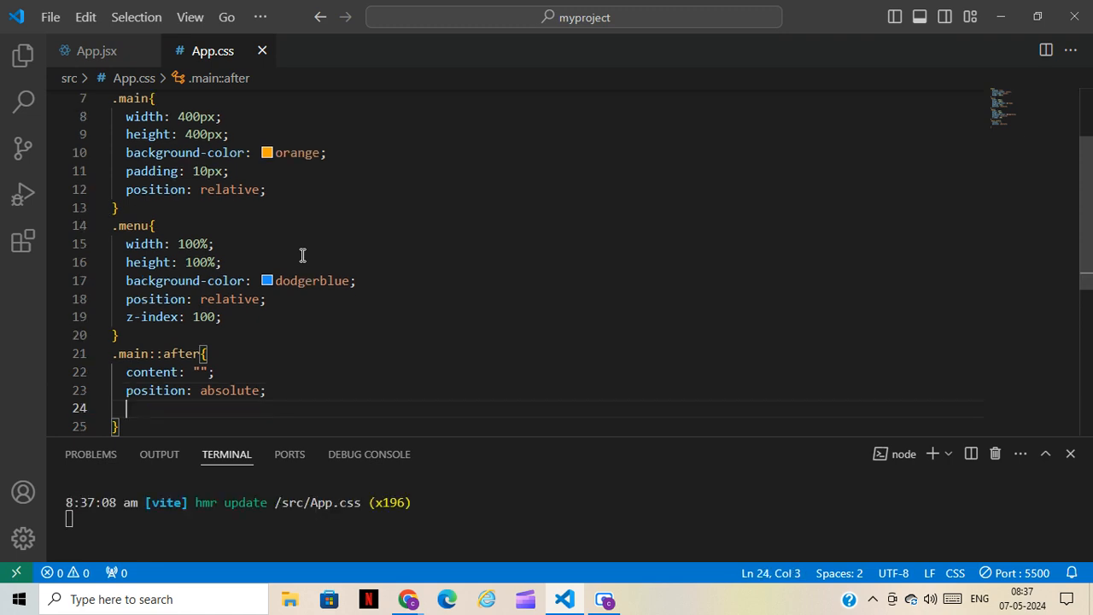
# Set top: 50% and left: 50% on .main::after.
pyautogui.write('top')
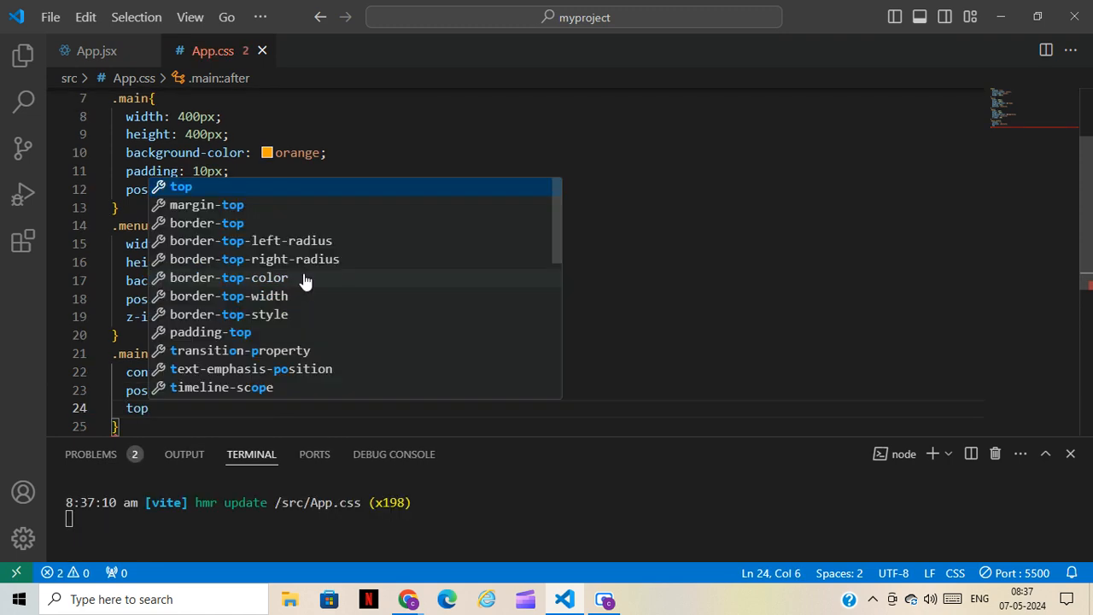
pyautogui.write(': ;')
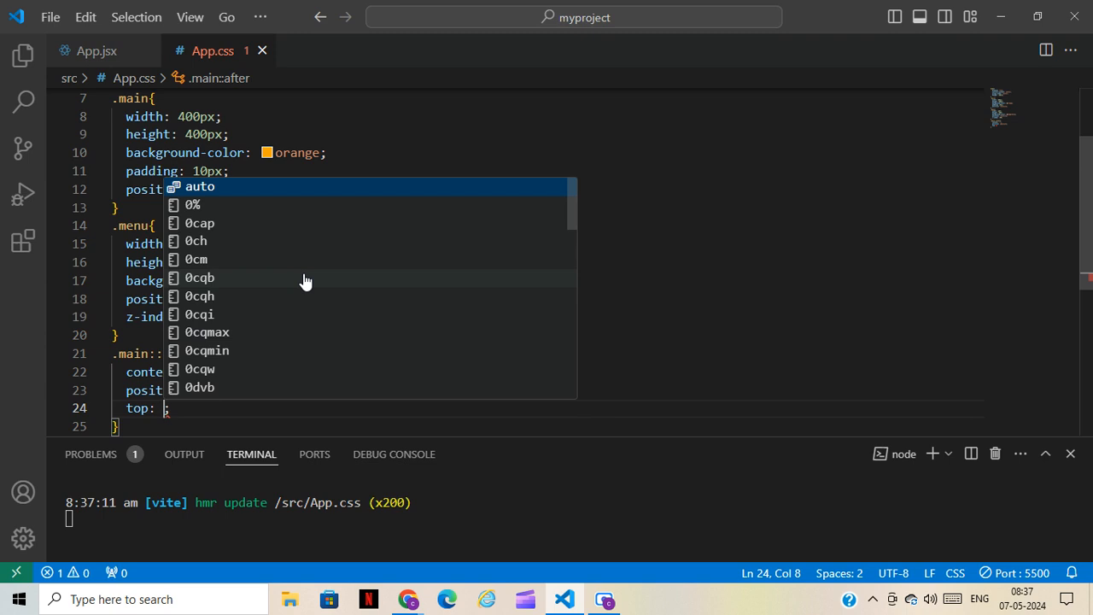
pyautogui.write('50%')
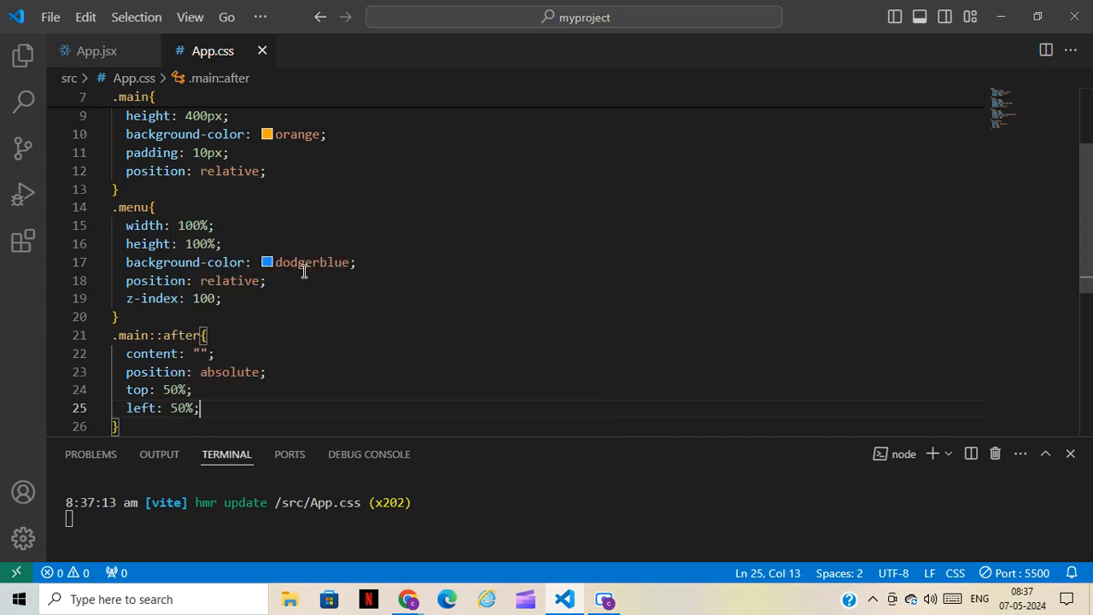
# Add transform: translate(-50%,-50%) rotate(45deg) to .main::after.
pyautogui.write('trans')
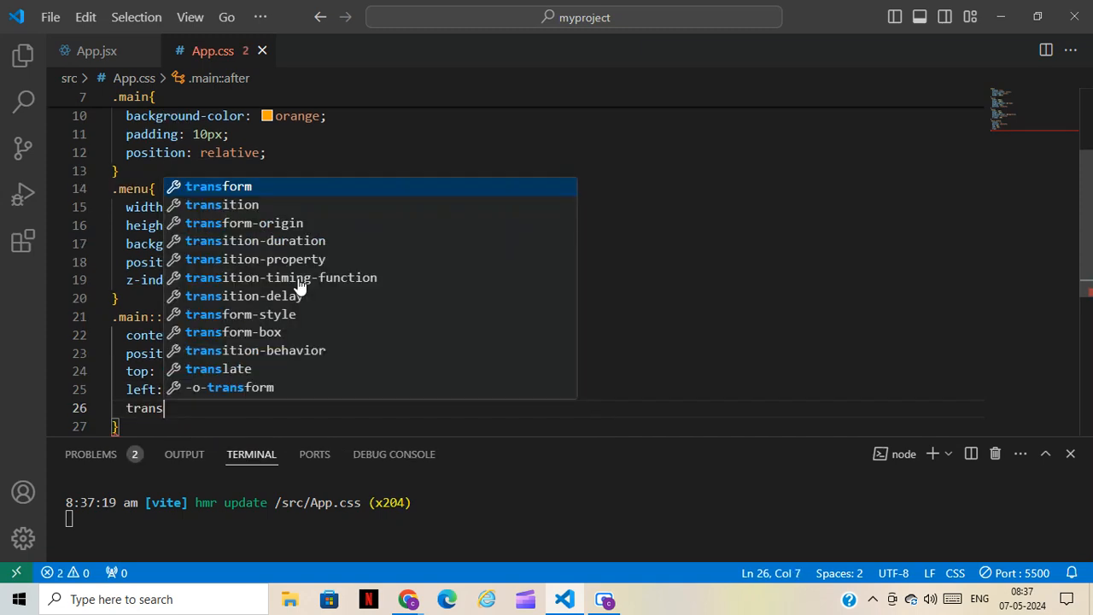
pyautogui.write('form: translate(-);')
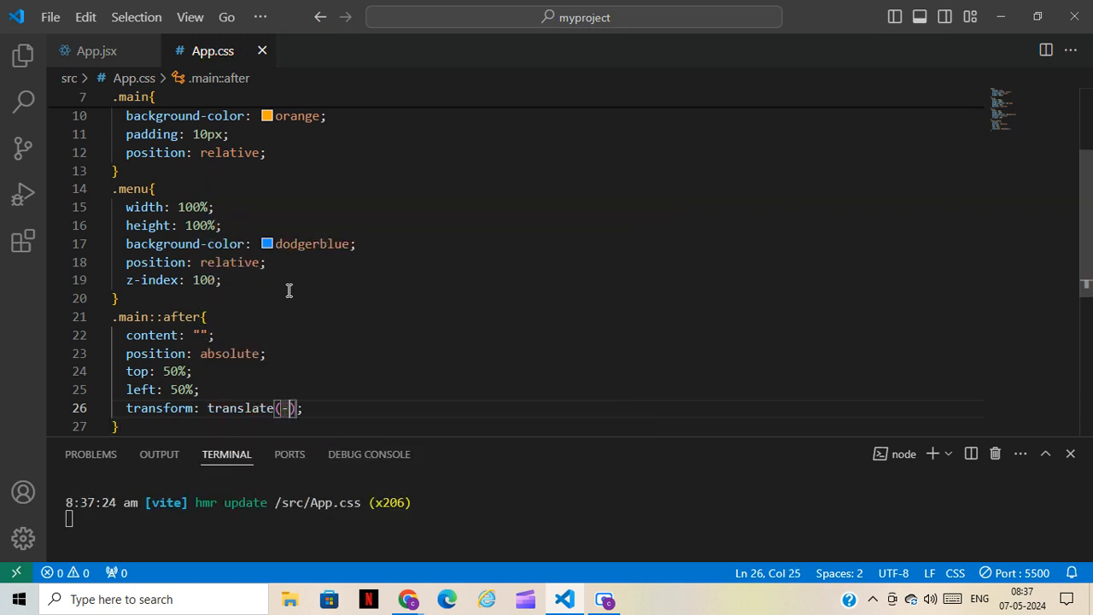
pyautogui.write('50%')
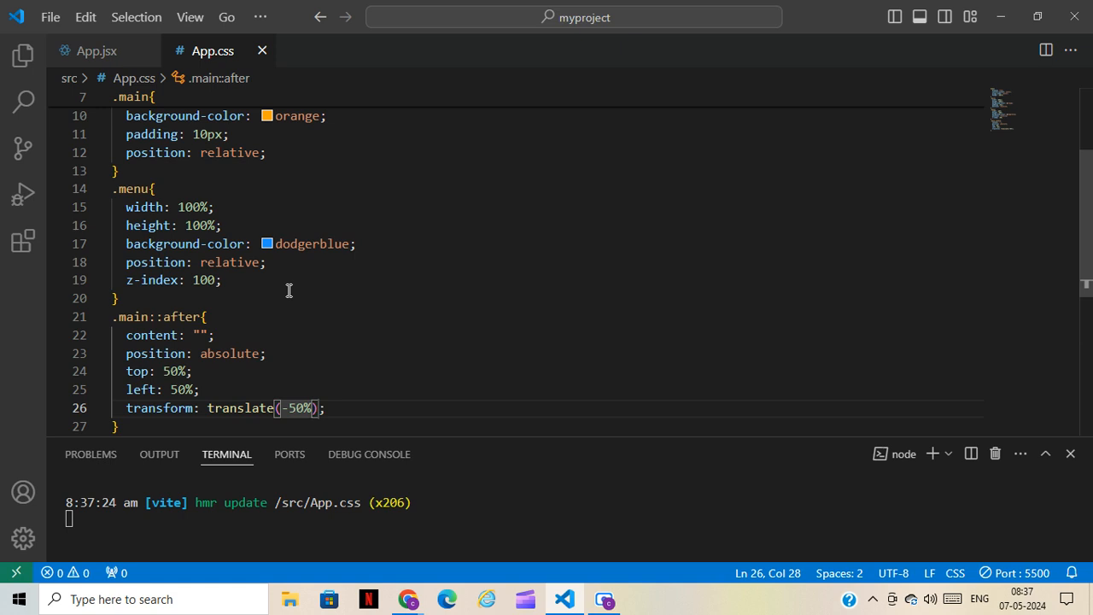
pyautogui.write(',-5')
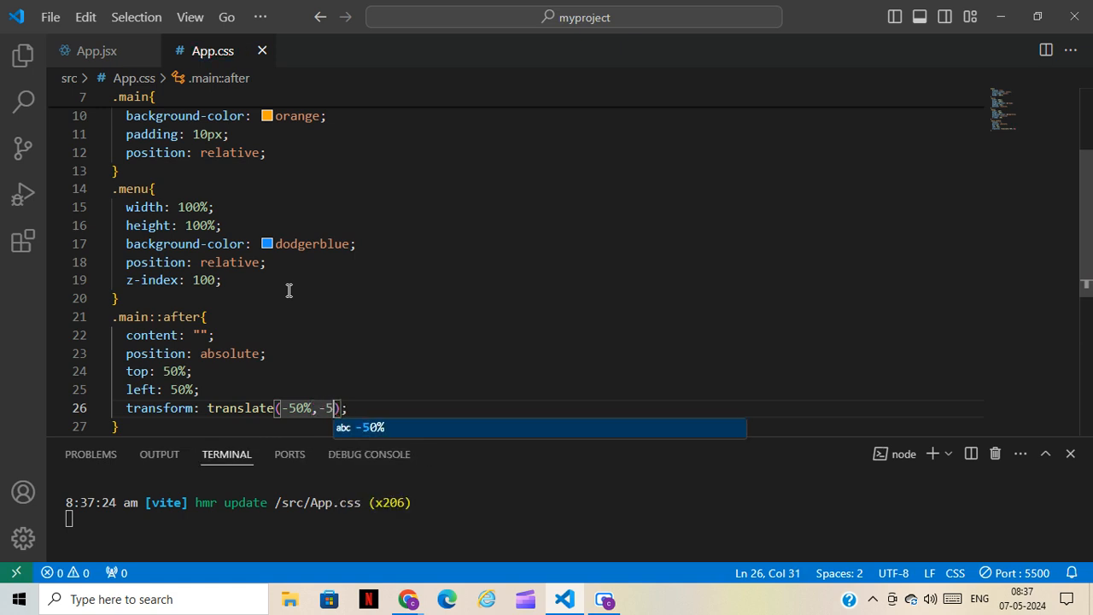
pyautogui.write('0%')
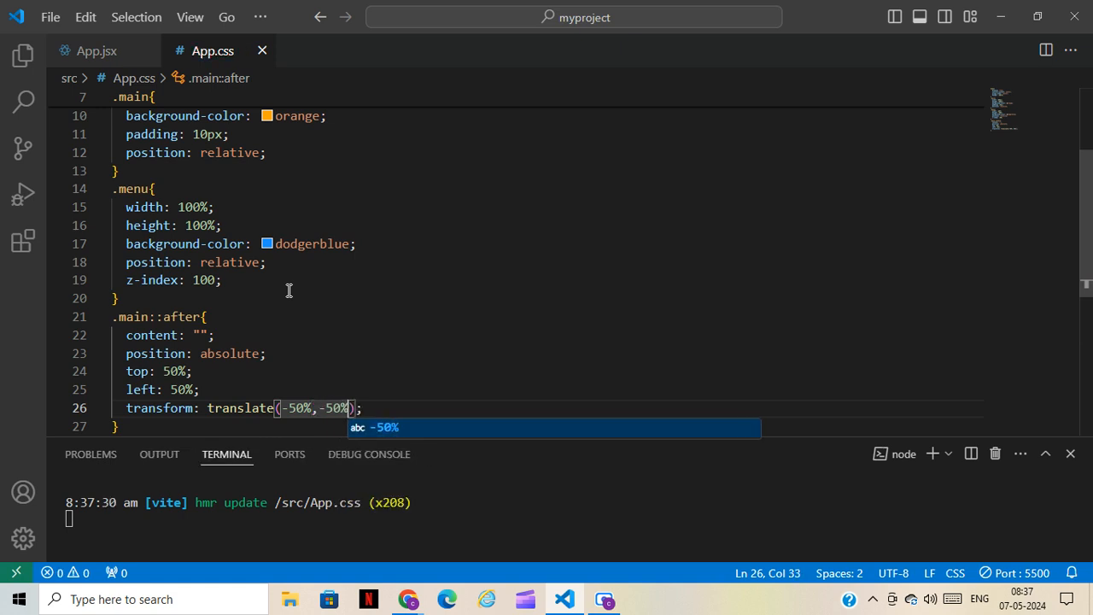
pyautogui.write('rotate(45')
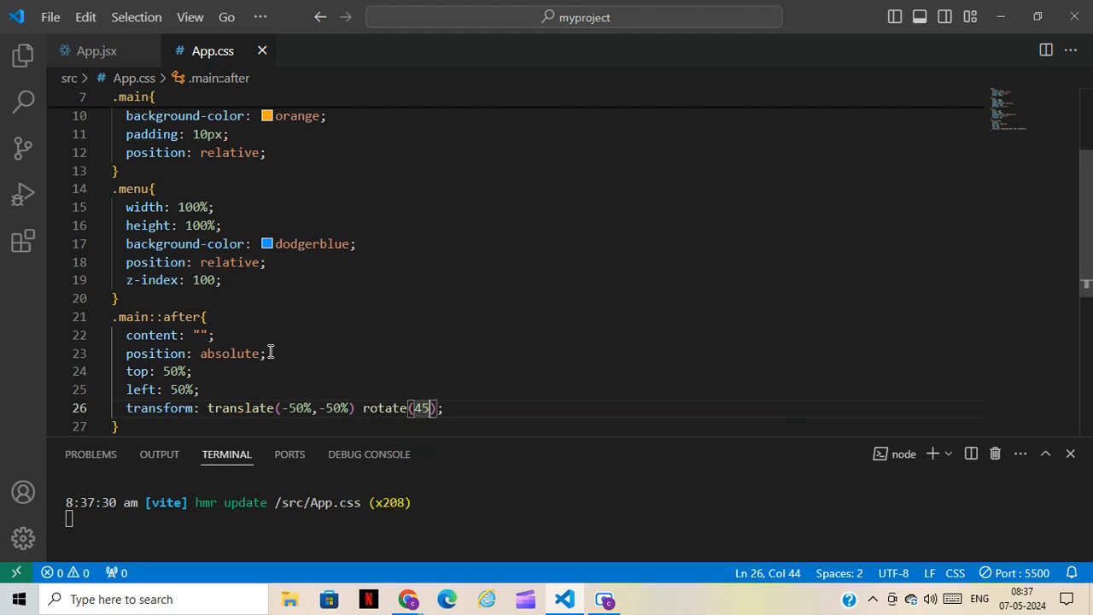
pyautogui.write('deg')
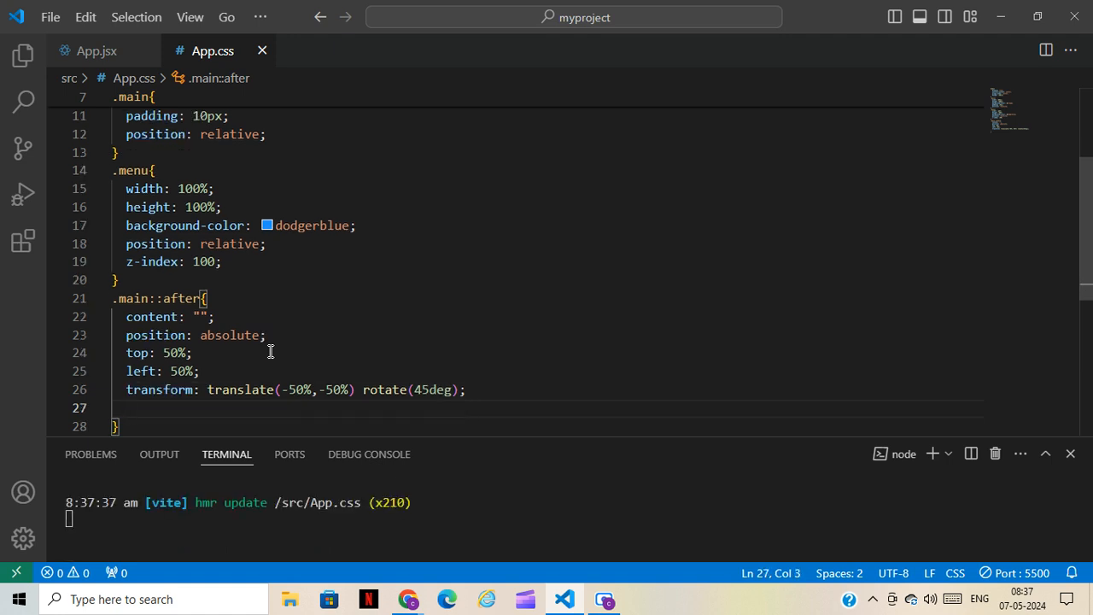
# Give .main::after width: 300px, height: 600px and background-color: #fff, then preview in Chrome.
pyautogui.write('width: ;')
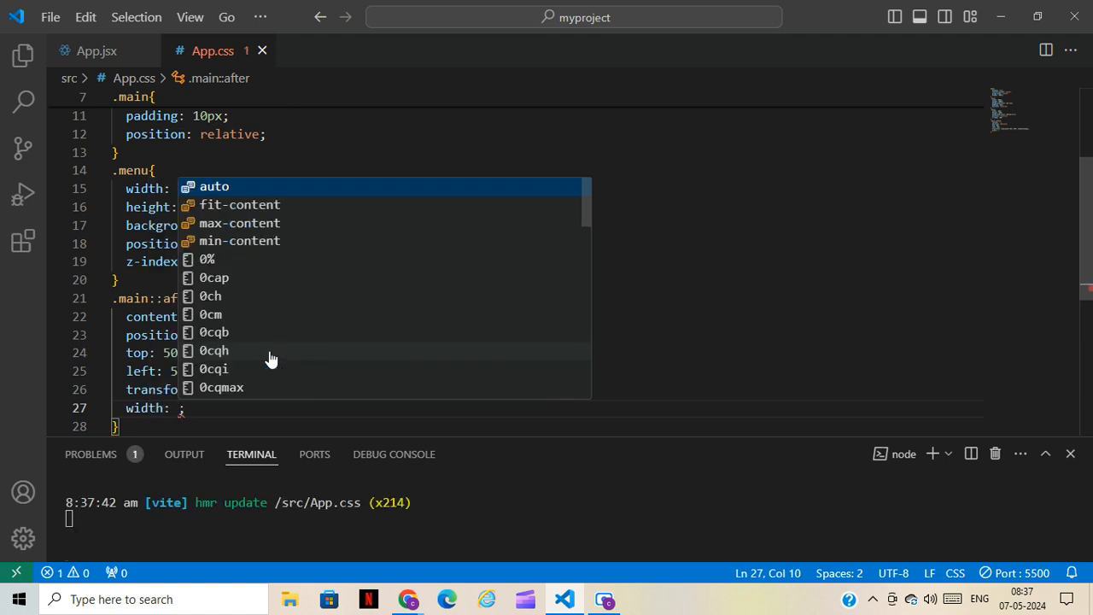
pyautogui.write('300p')
pyautogui.write('h')
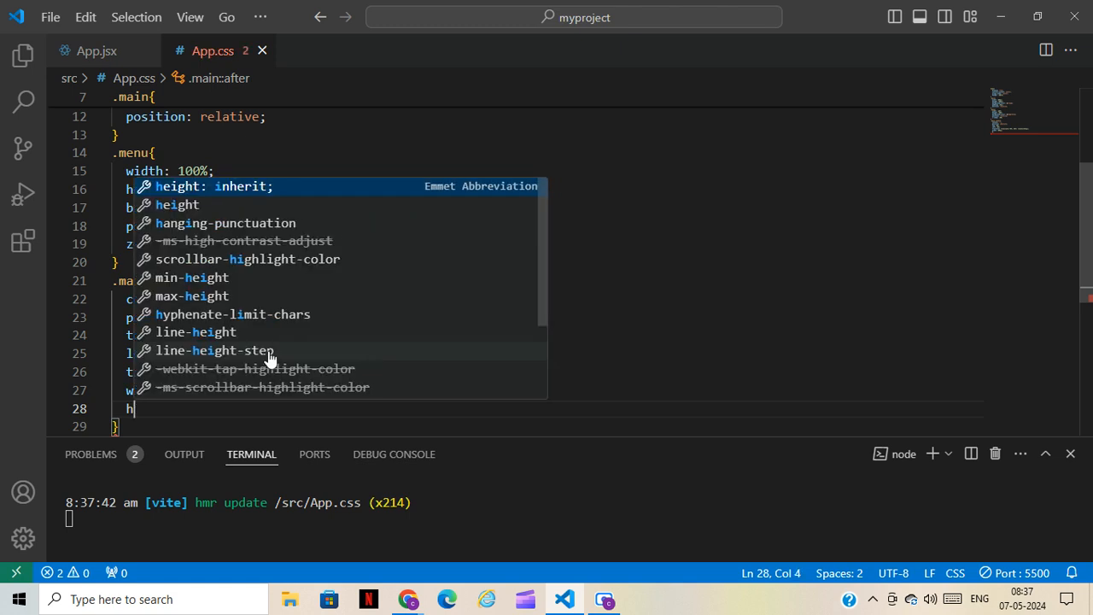
pyautogui.write('eight: 600px;')
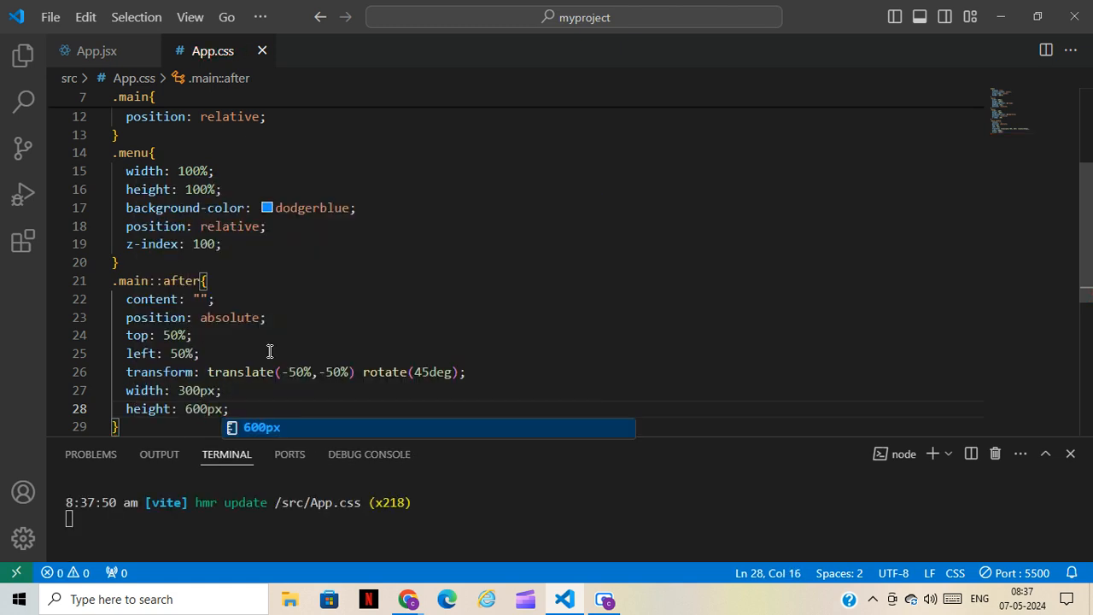
pyautogui.write('b')
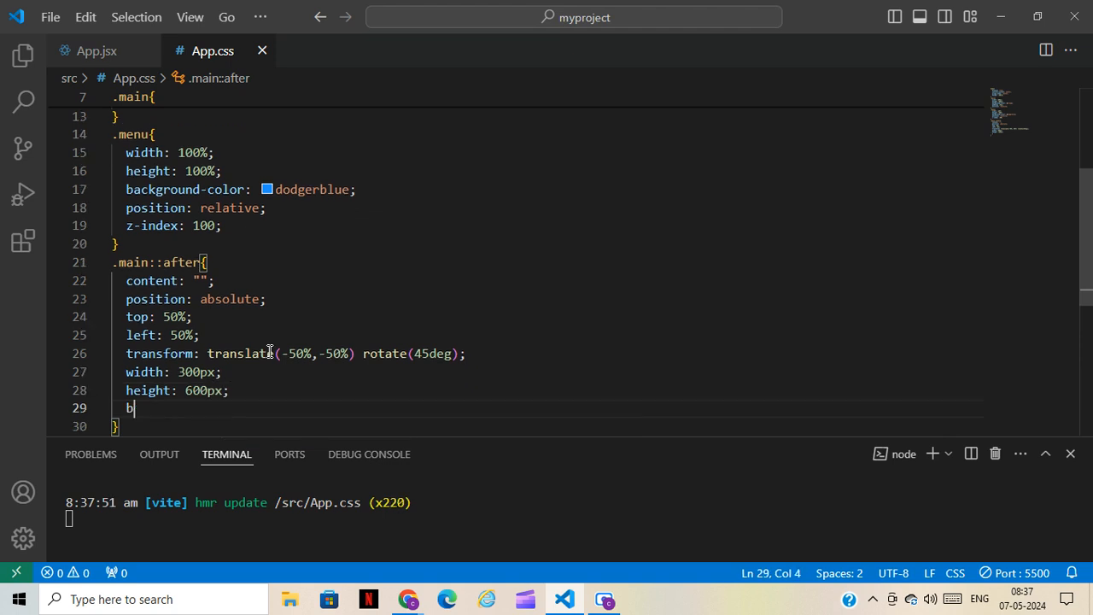
pyautogui.write('ackground-color: #fff;')
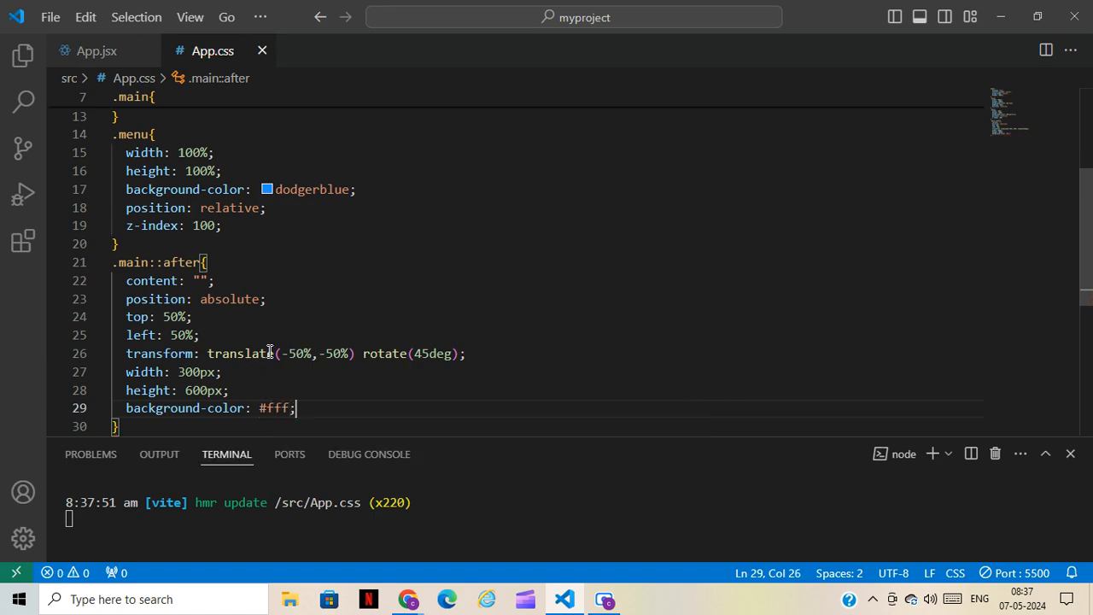
pyautogui.click(406, 598)
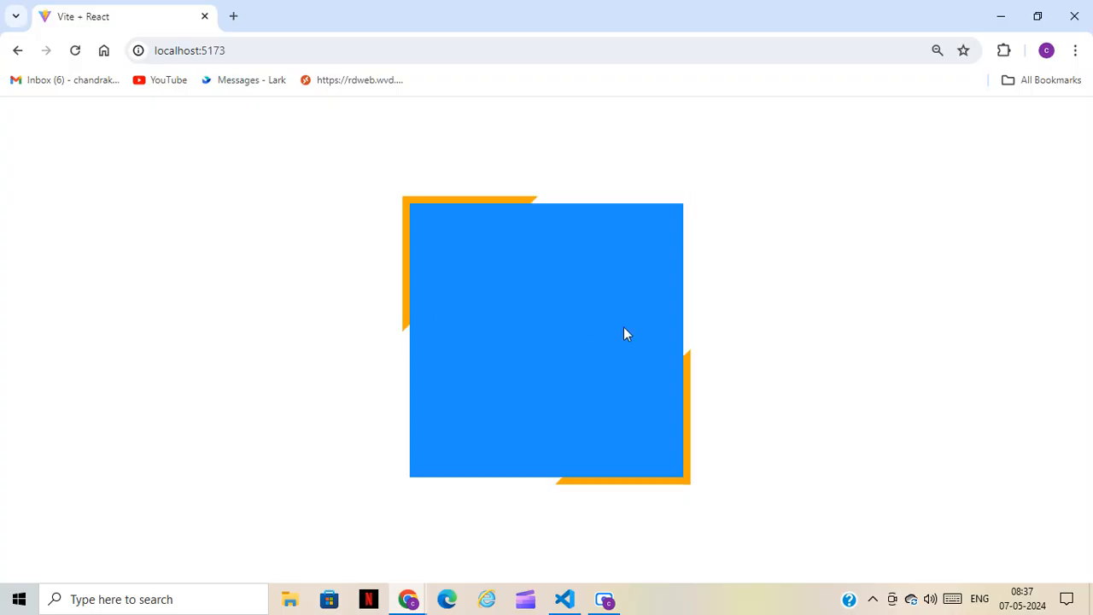
pyautogui.moveTo(408, 416)
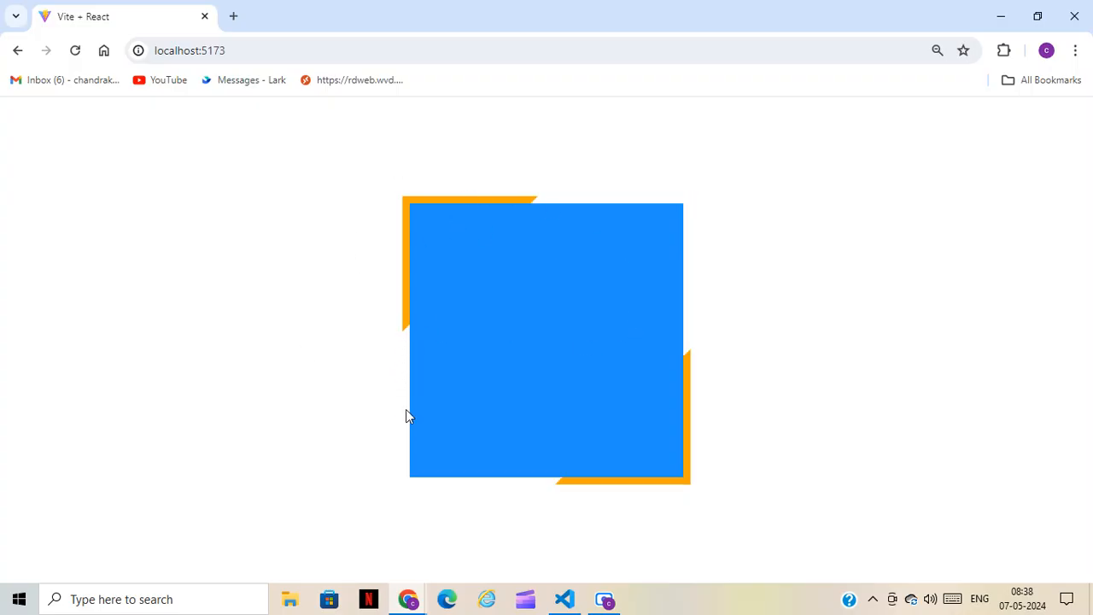